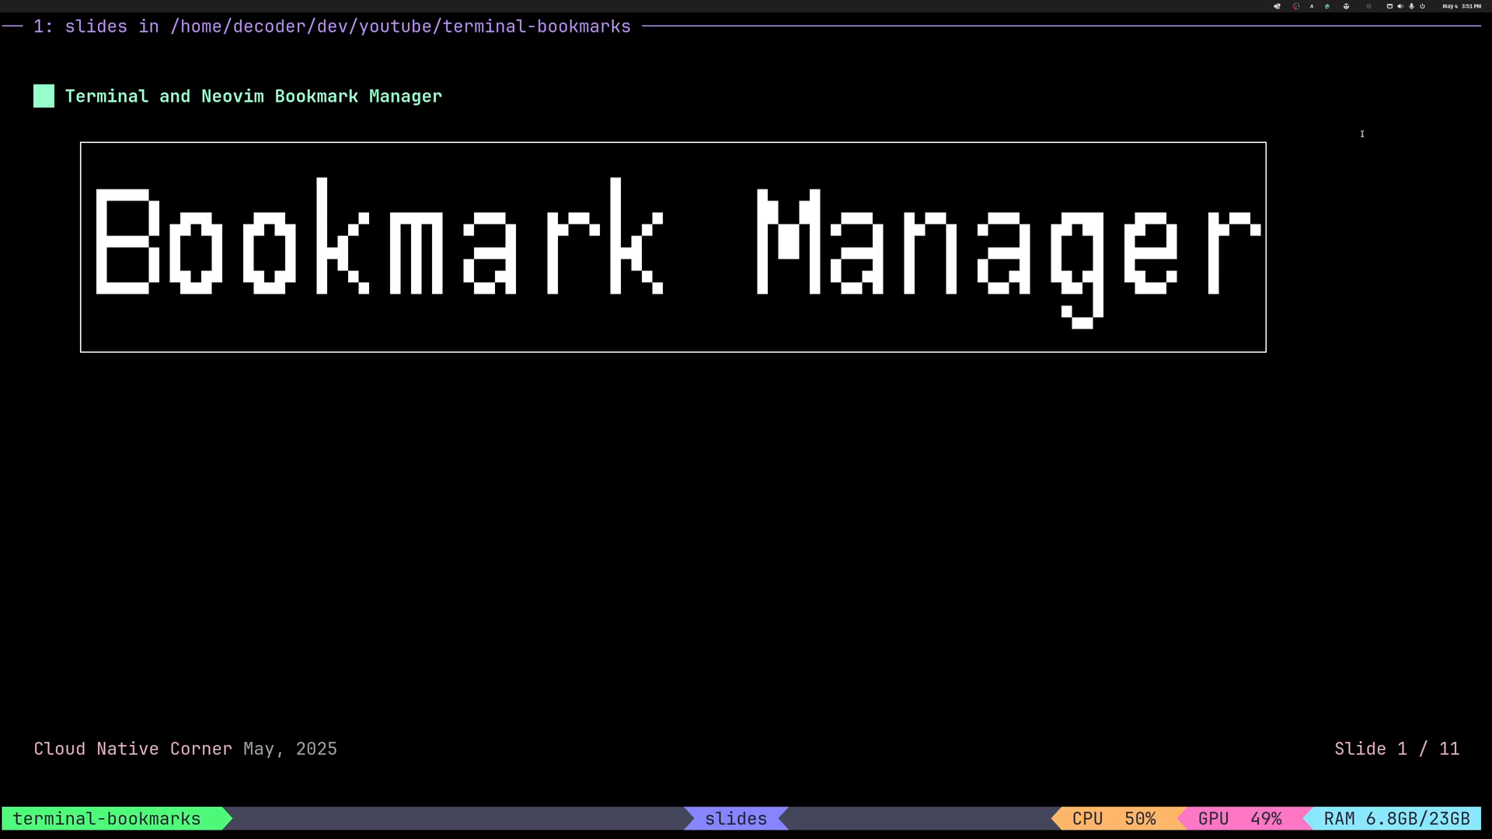
Advance to slide 2, 'Why Bookmarks?', with its three listed reasons
{"action": "key", "text": "Right"}
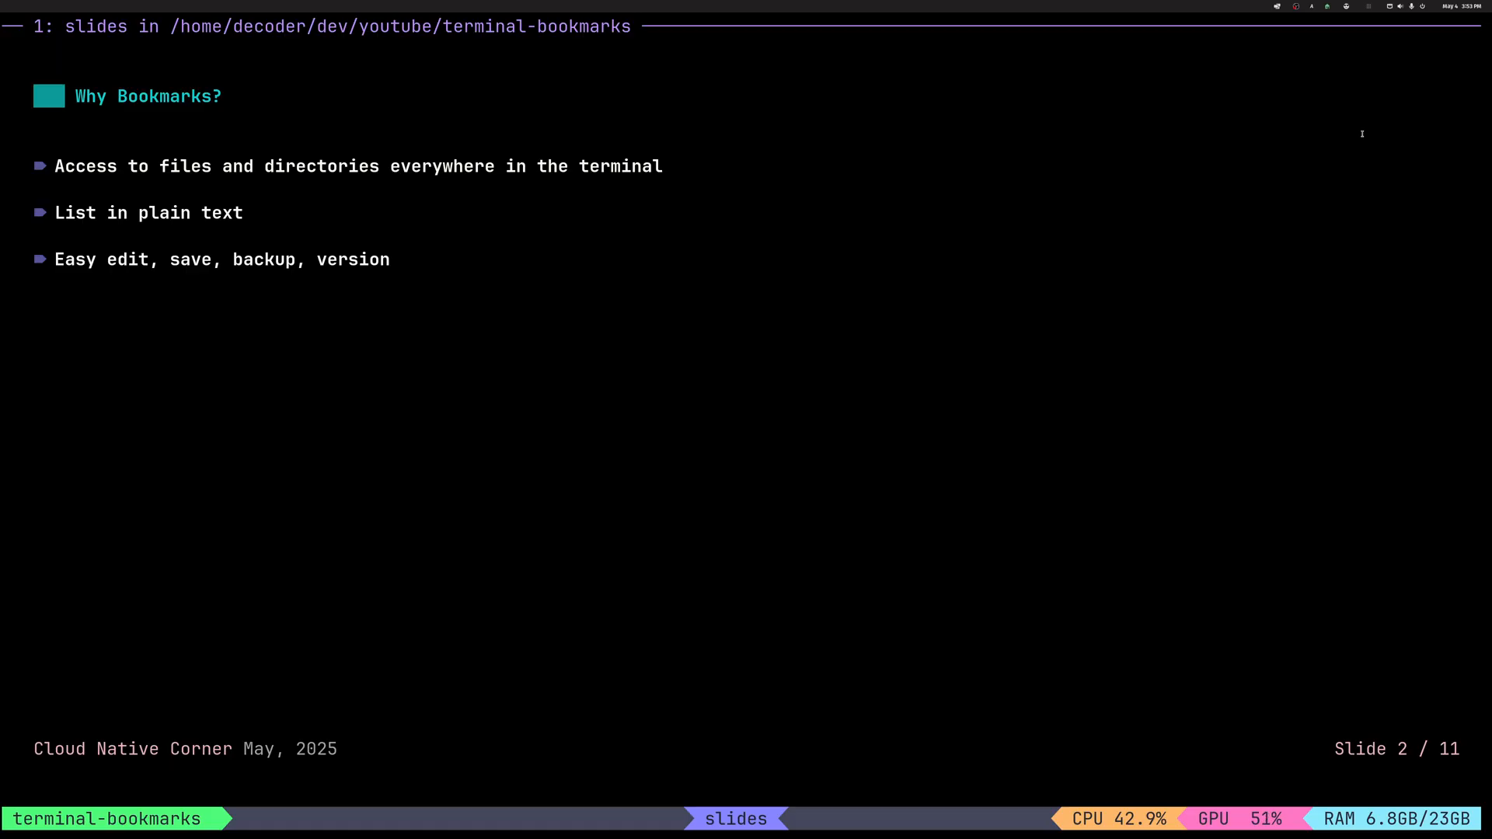
Advance to slide 3, 'The Problem', quoting three user complaints
{"action": "key", "text": "Right"}
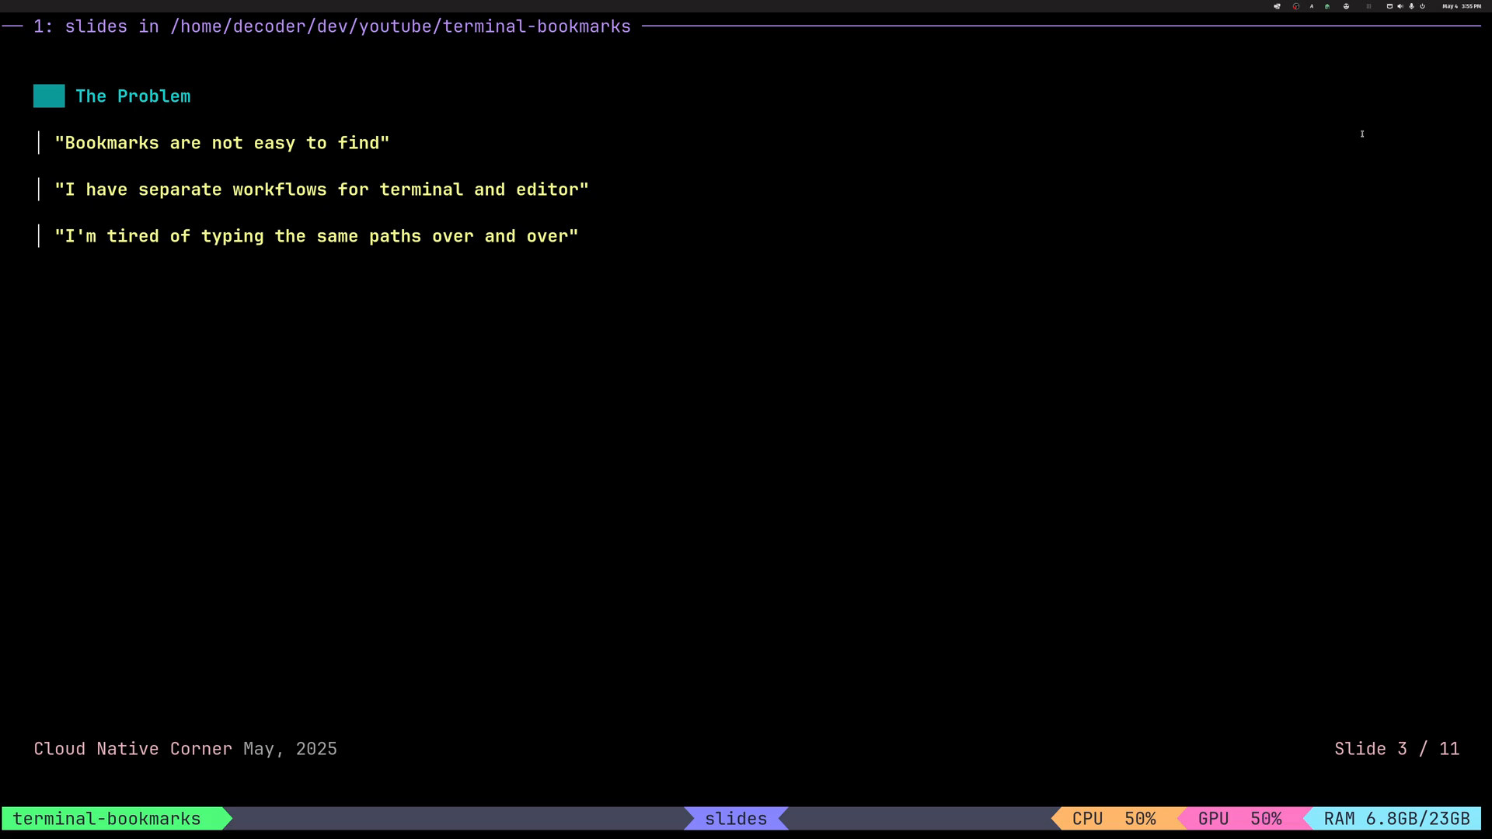
Advance to slide 4, 'Solution', describing unified tmux and Neovim bookmarks
{"action": "key", "text": "Right"}
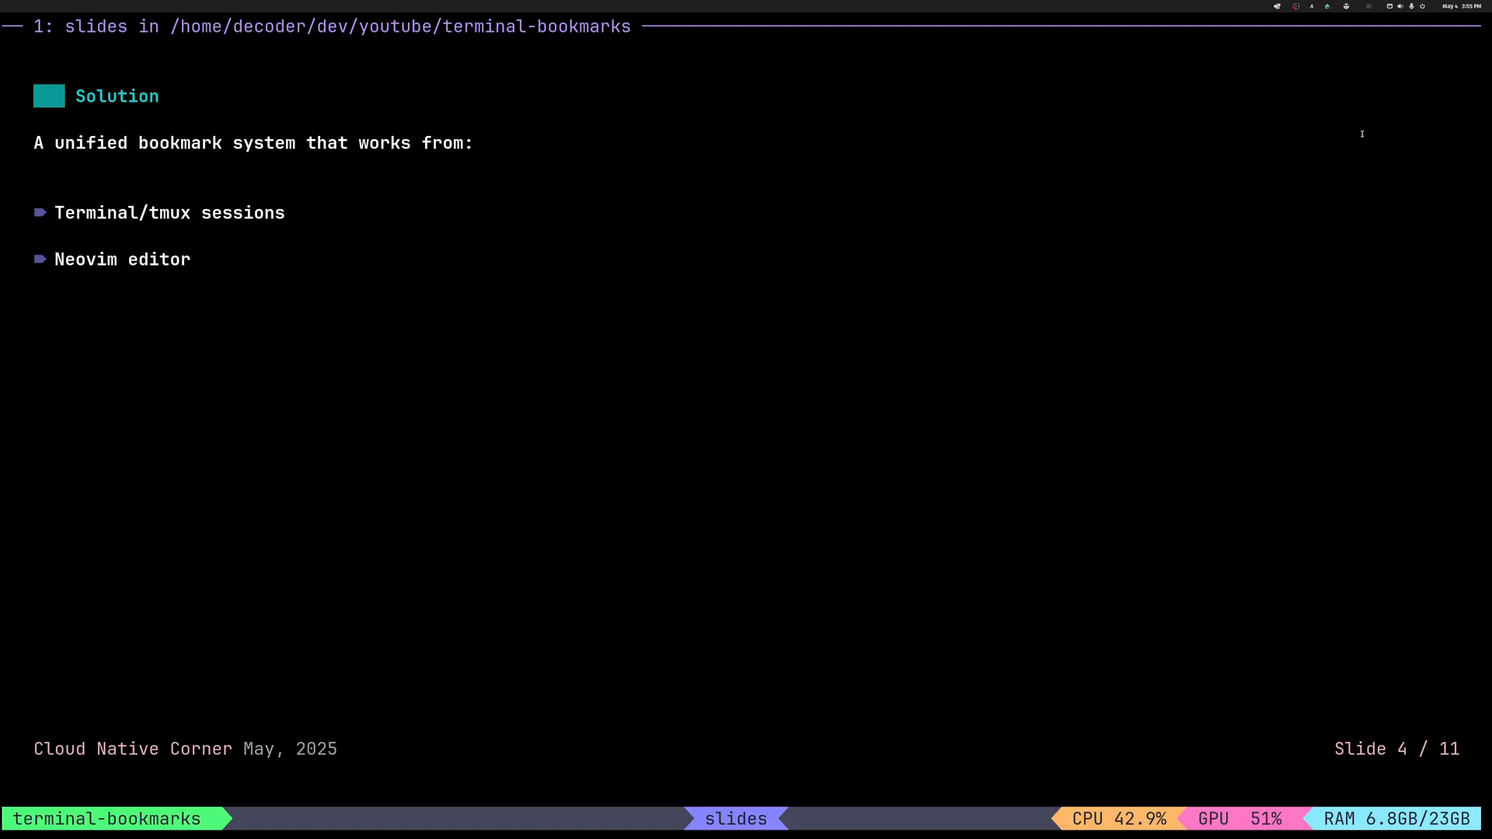
Advance to slide 5, 'Key Features', listing five bookmark features
{"action": "key", "text": "Right"}
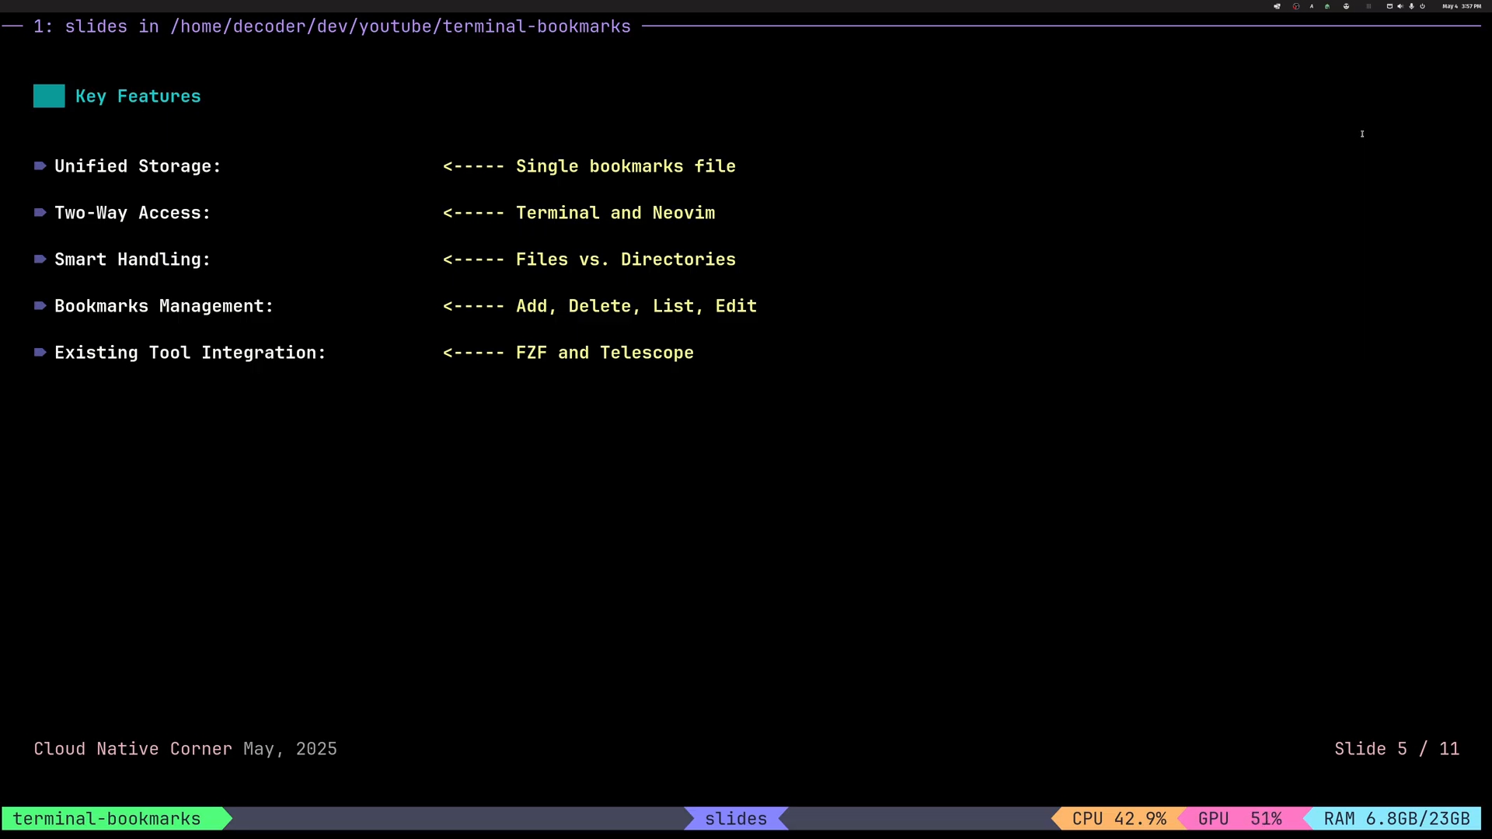
Advance to slide 7, 'Simple Storage Format', showing the description;path format
{"action": "key", "text": "right"}
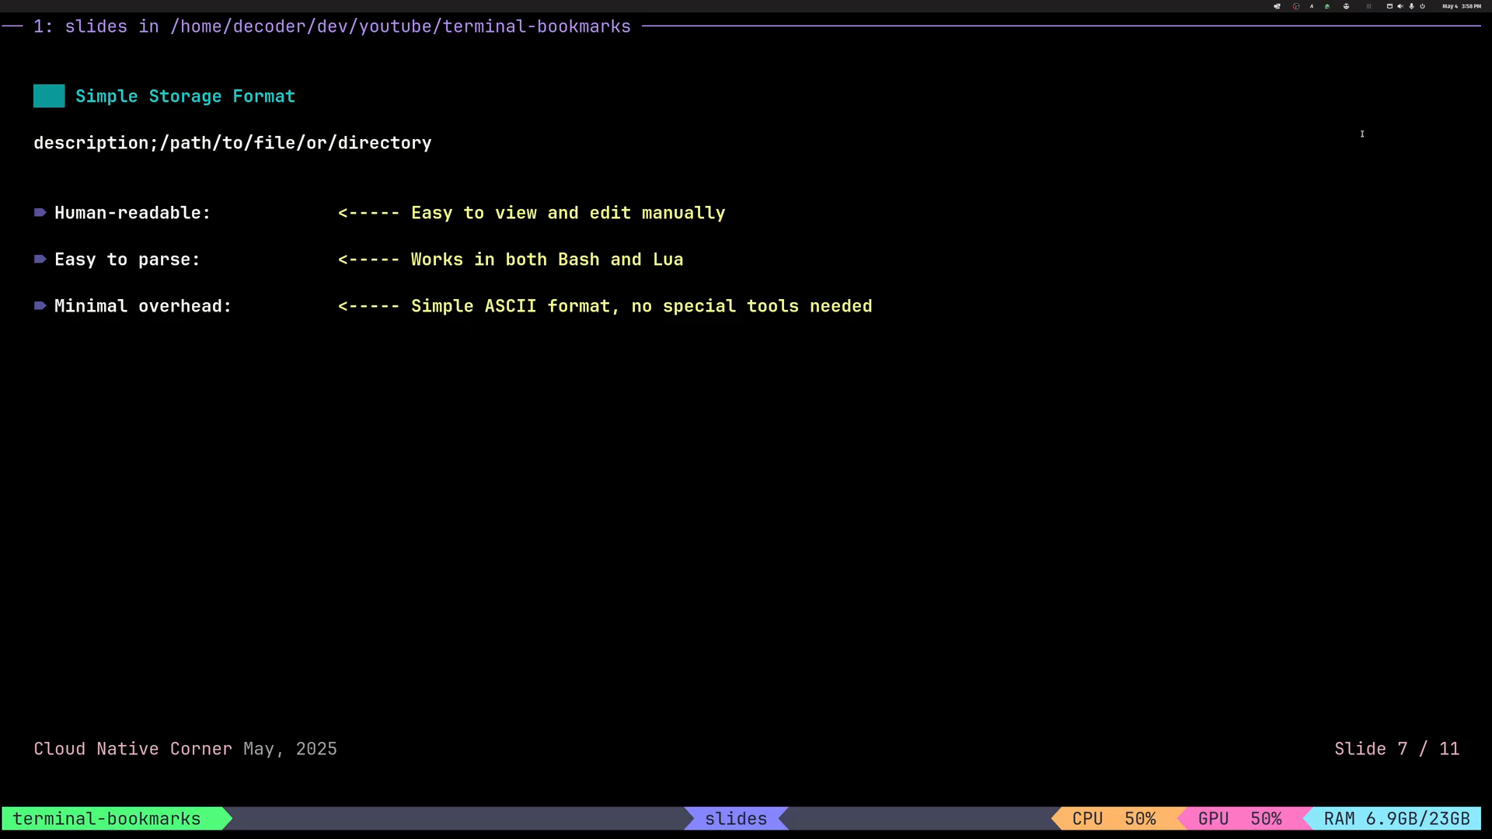
Show slide 8's workflow diagram, scroll through it, then move past it to the demo
{"action": "key", "text": "Right"}
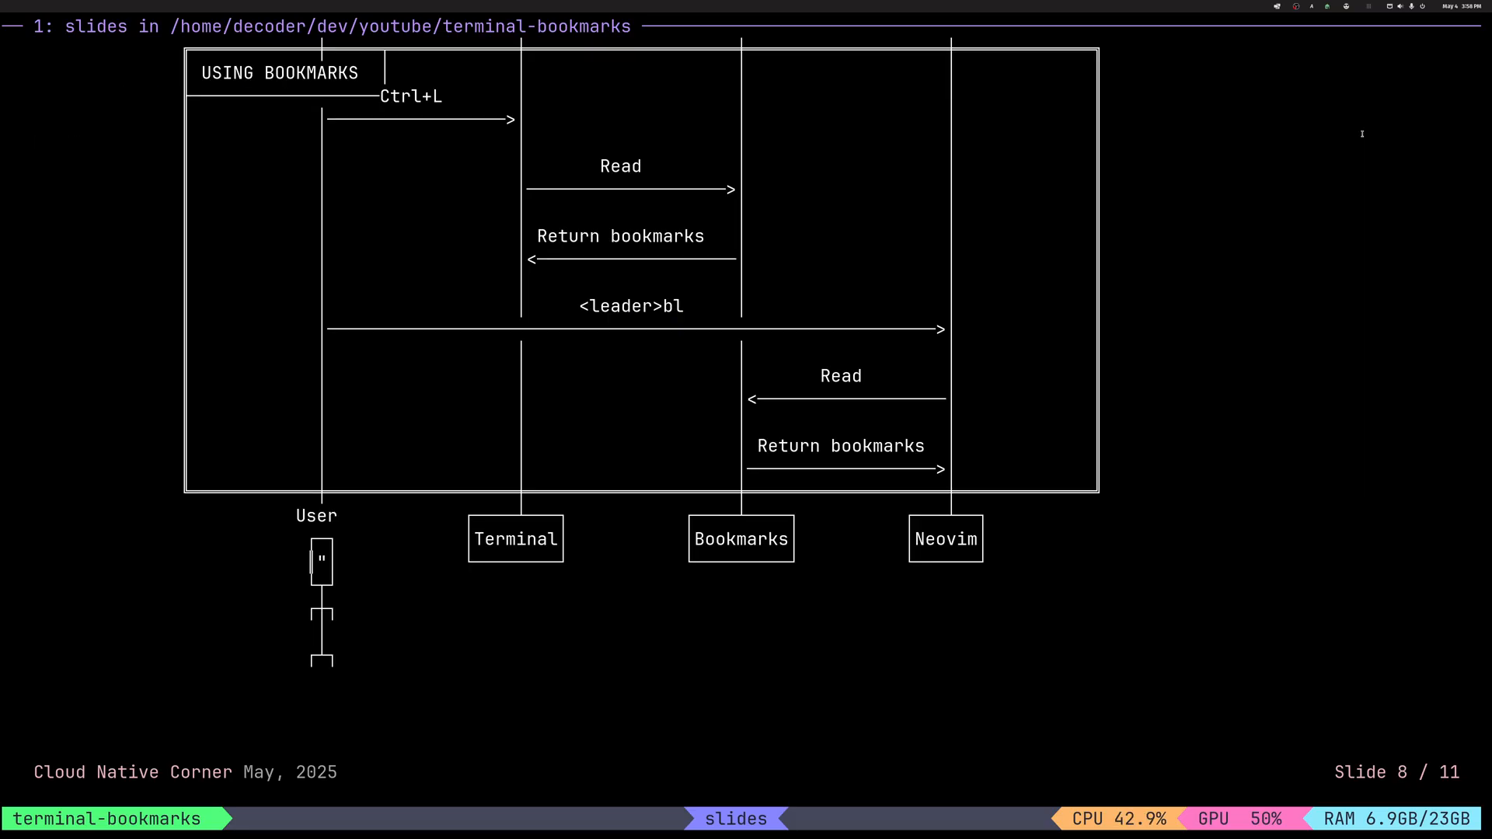
{"action": "scroll", "scroll_direction": "down", "scroll_amount": 3}
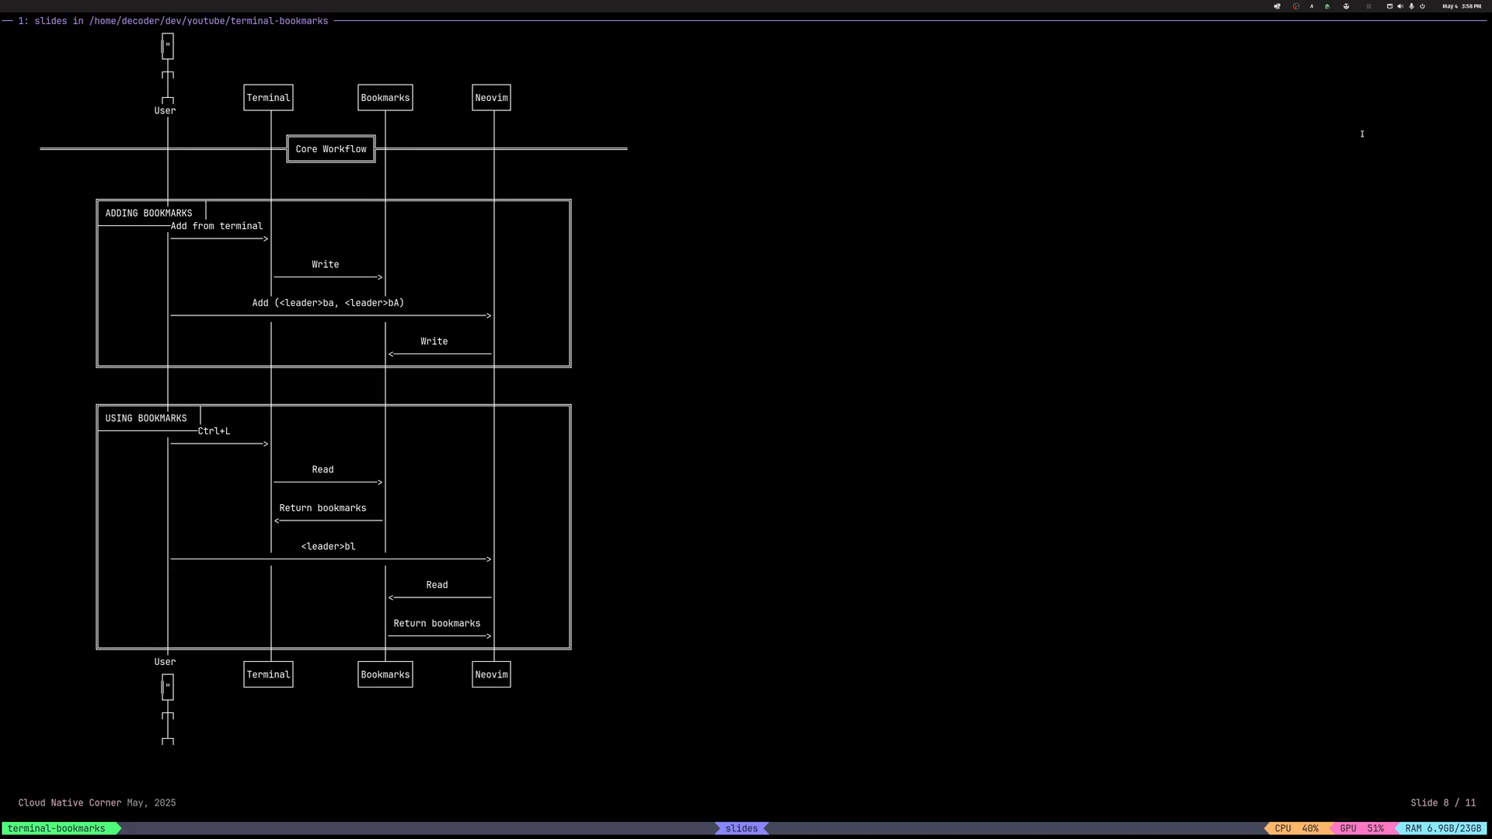
{"action": "mouse_move", "coordinate": [378, 183]}
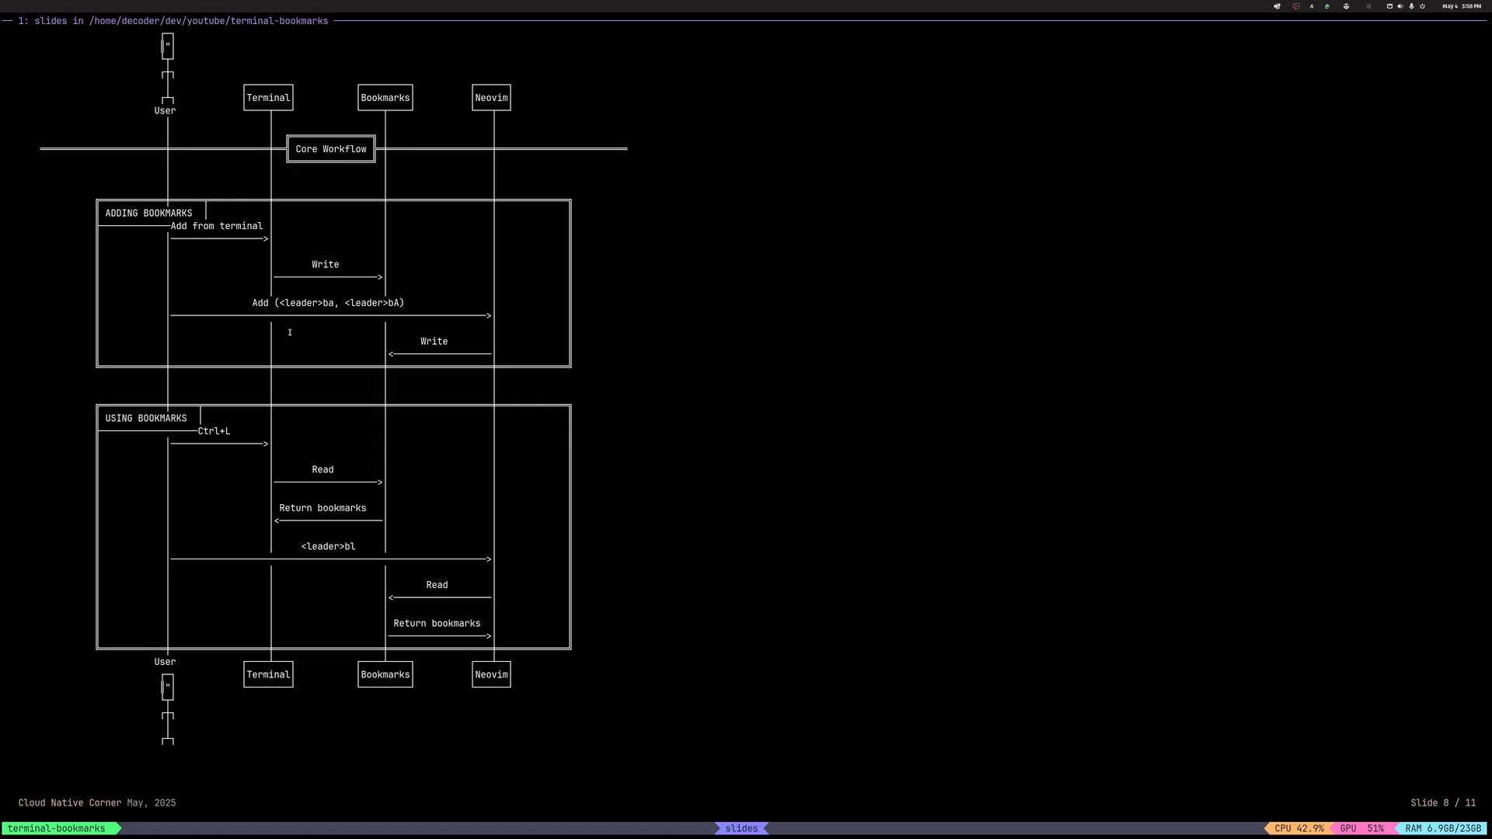
{"action": "key", "text": "right"}
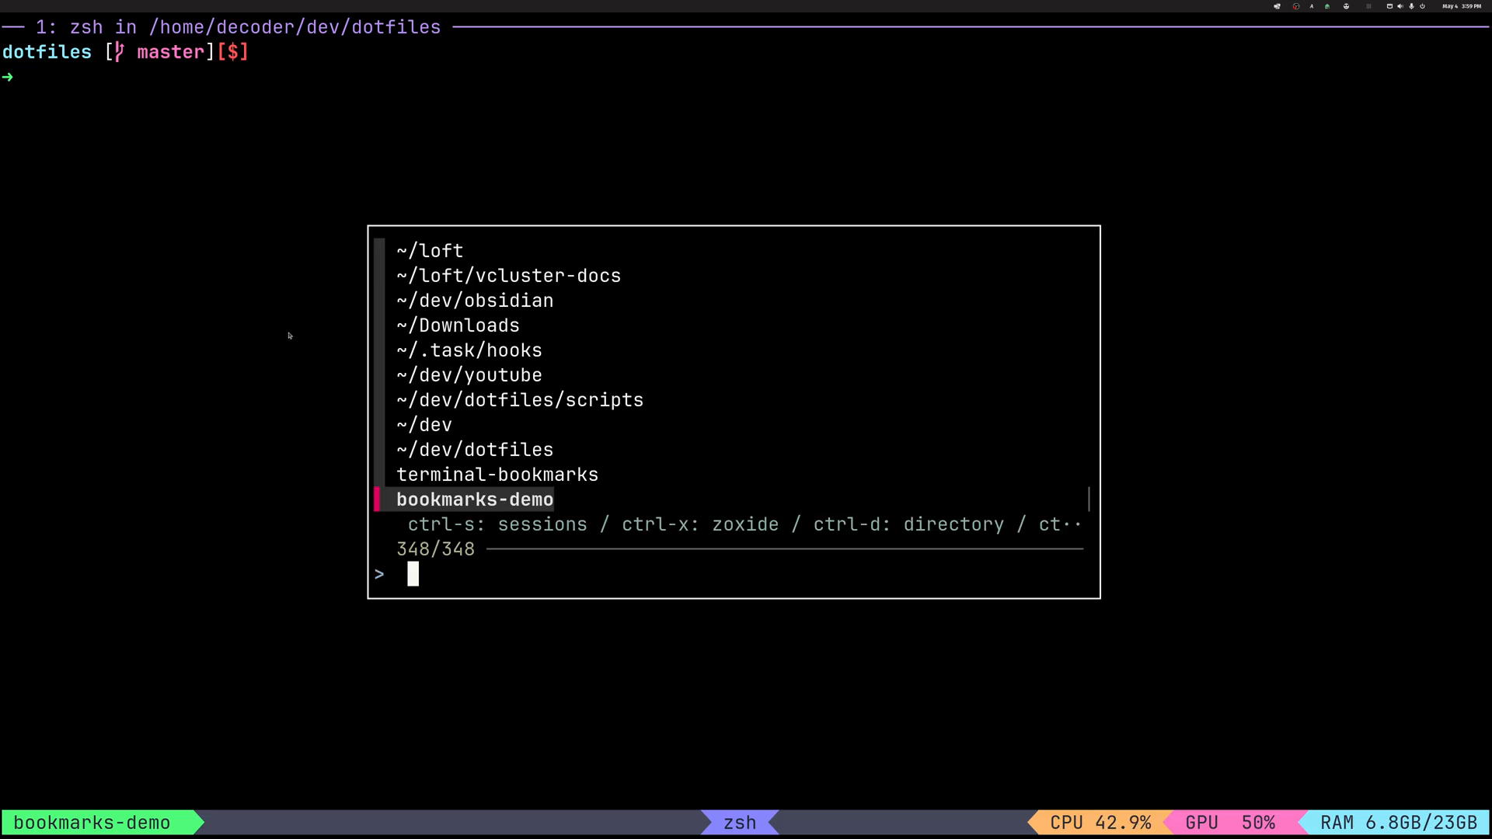
{"action": "key", "text": "Escape"}
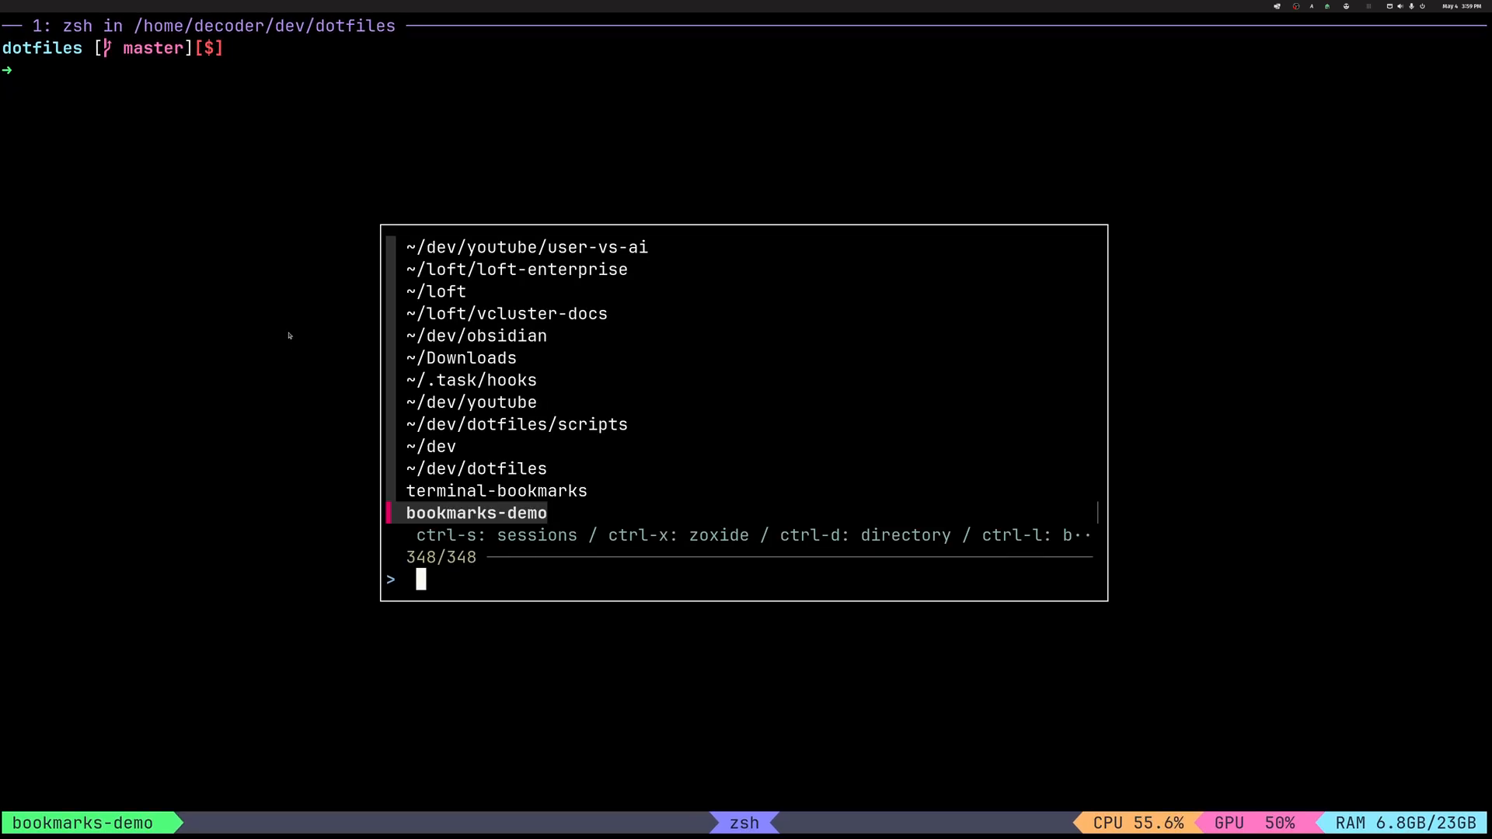
{"action": "mouse_move", "coordinate": [391, 293]}
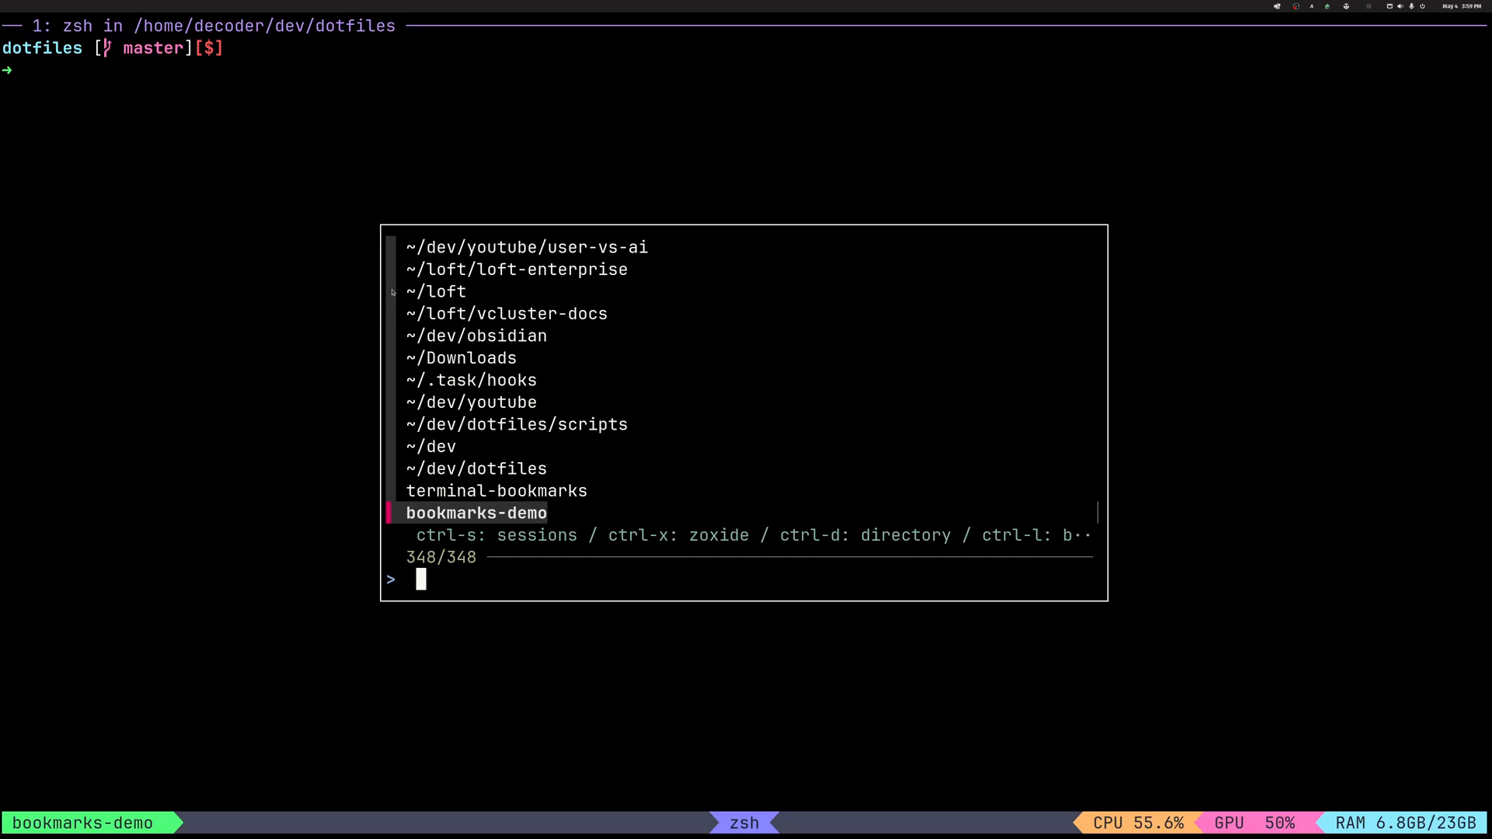
{"action": "mouse_move", "coordinate": [514, 450]}
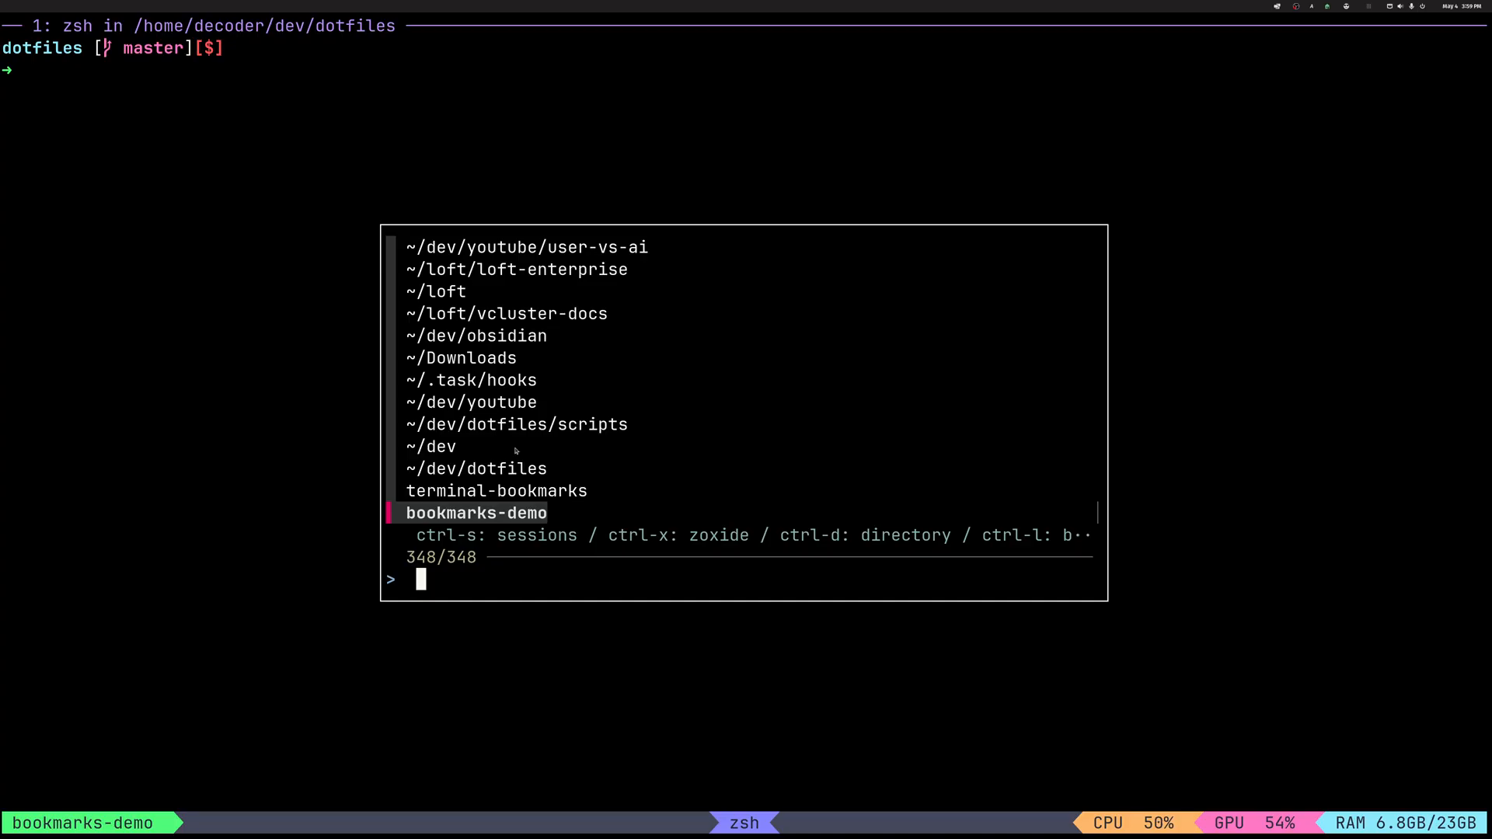
{"action": "mouse_move", "coordinate": [521, 542]}
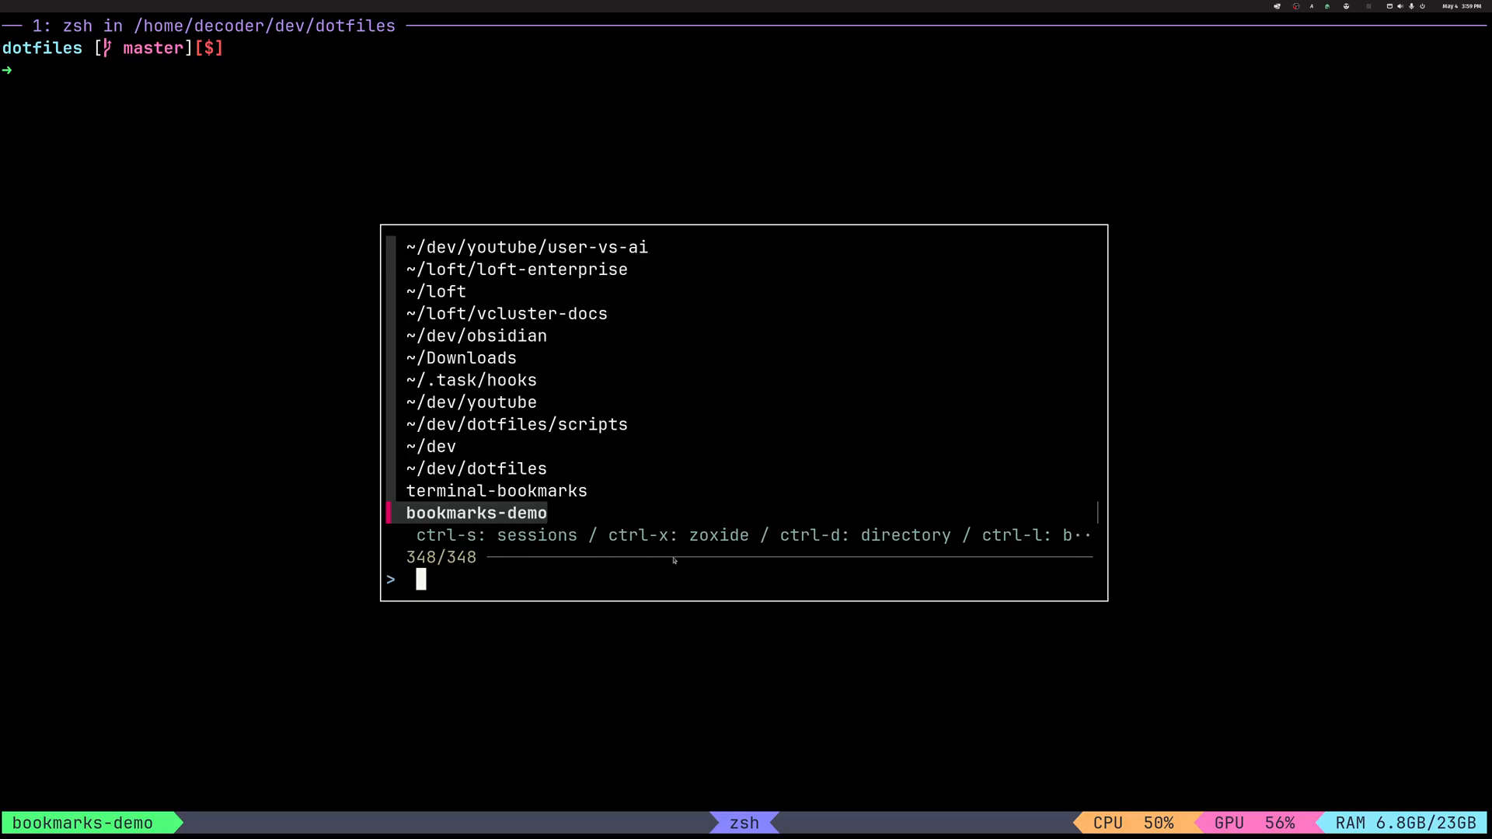
{"action": "mouse_move", "coordinate": [573, 458]}
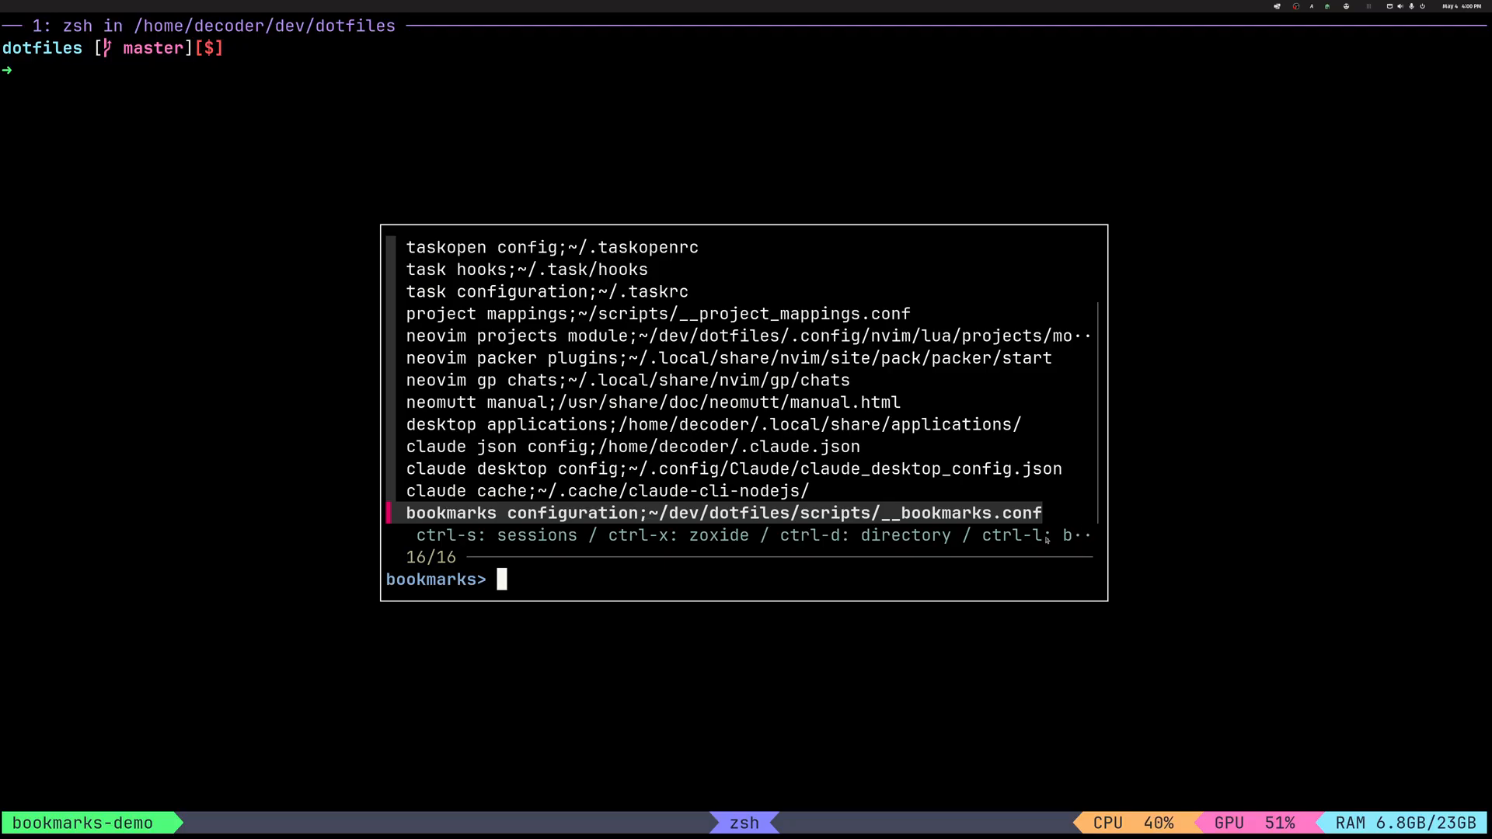
Open the __bookmarks.conf entry from the bookmarks list in Neovim
{"action": "key", "text": "Return"}
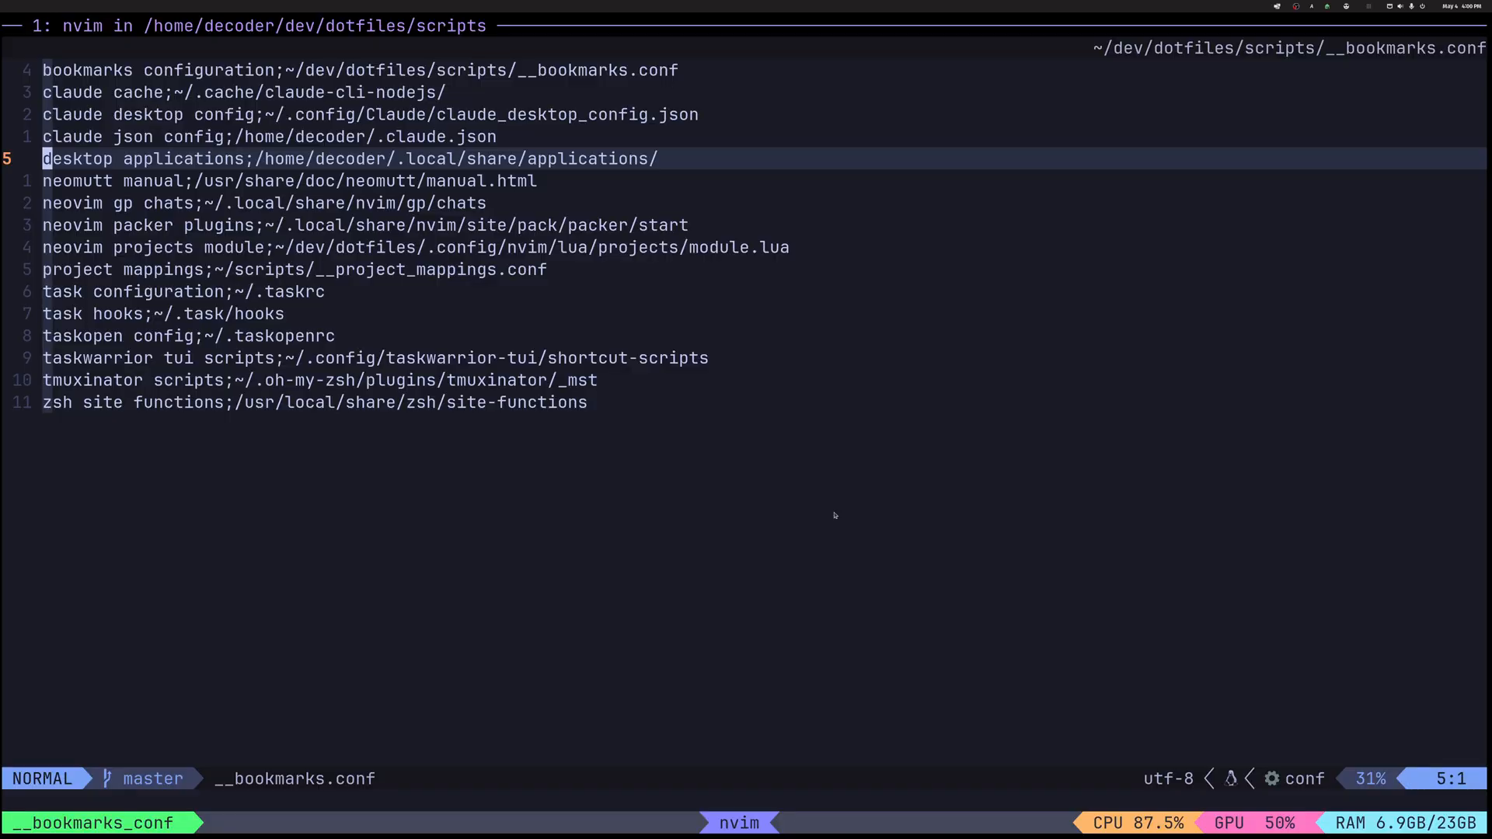
{"action": "mouse_move", "coordinate": [478, 531]}
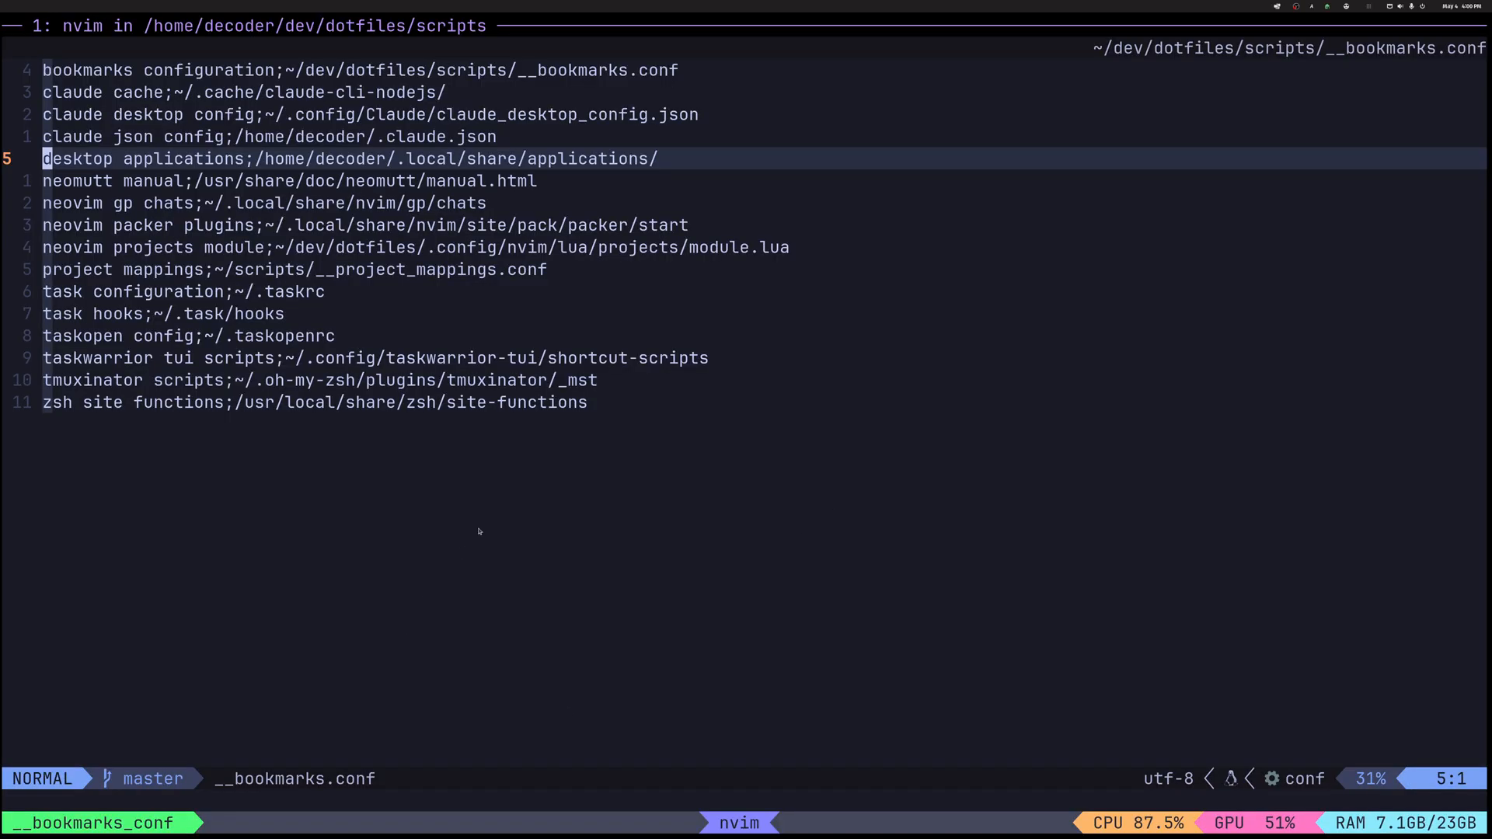
Close __bookmarks.conf and return to the sessionizer's 16-bookmark list
{"action": "key", "text": "k"}
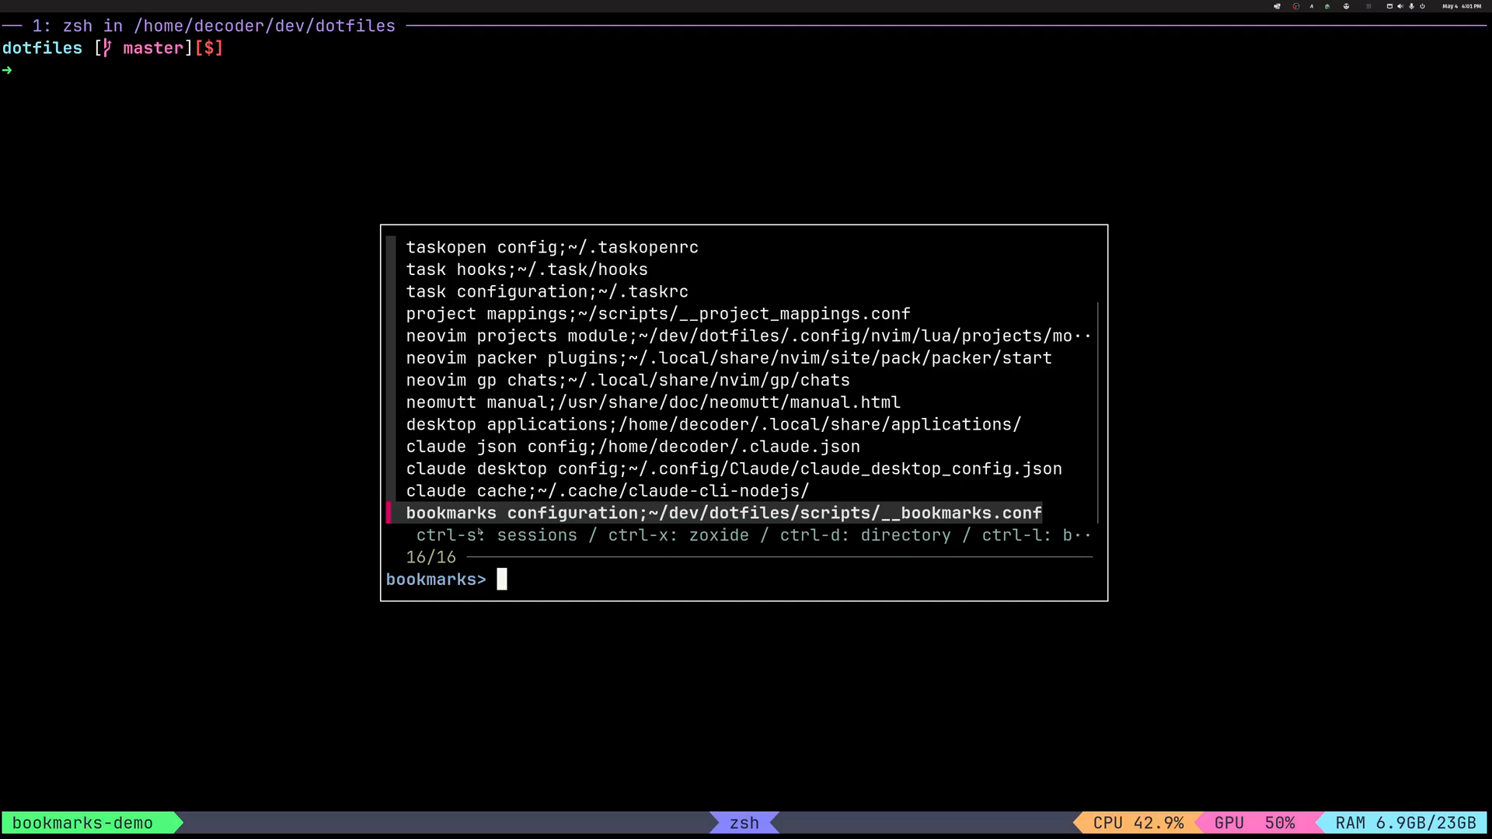
Filter the bookmarks picker with 'task hoo' to find the task hooks bookmark
{"action": "type", "text": "ta"}
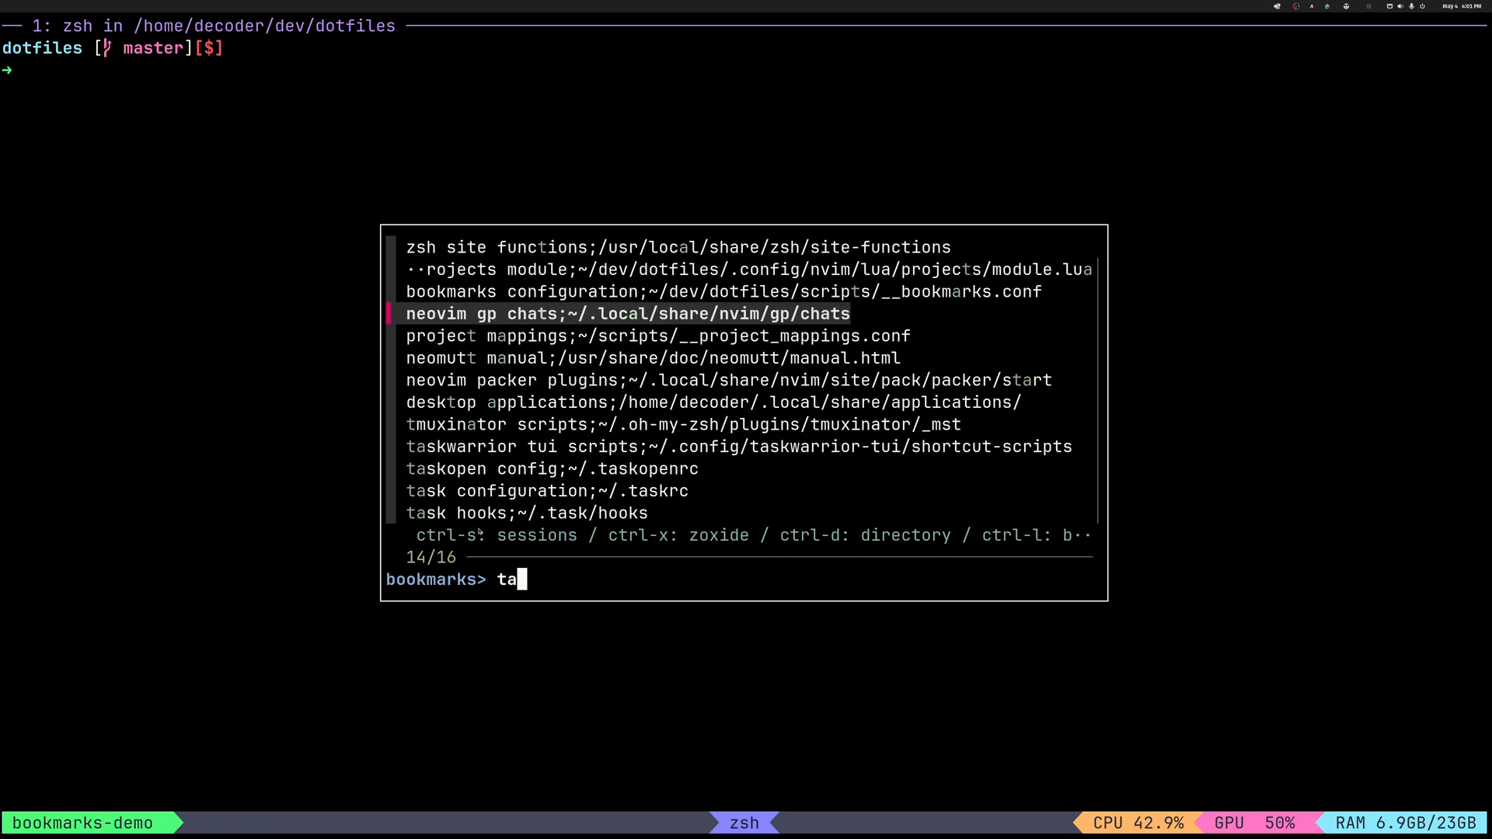
{"action": "type", "text": "sk"}
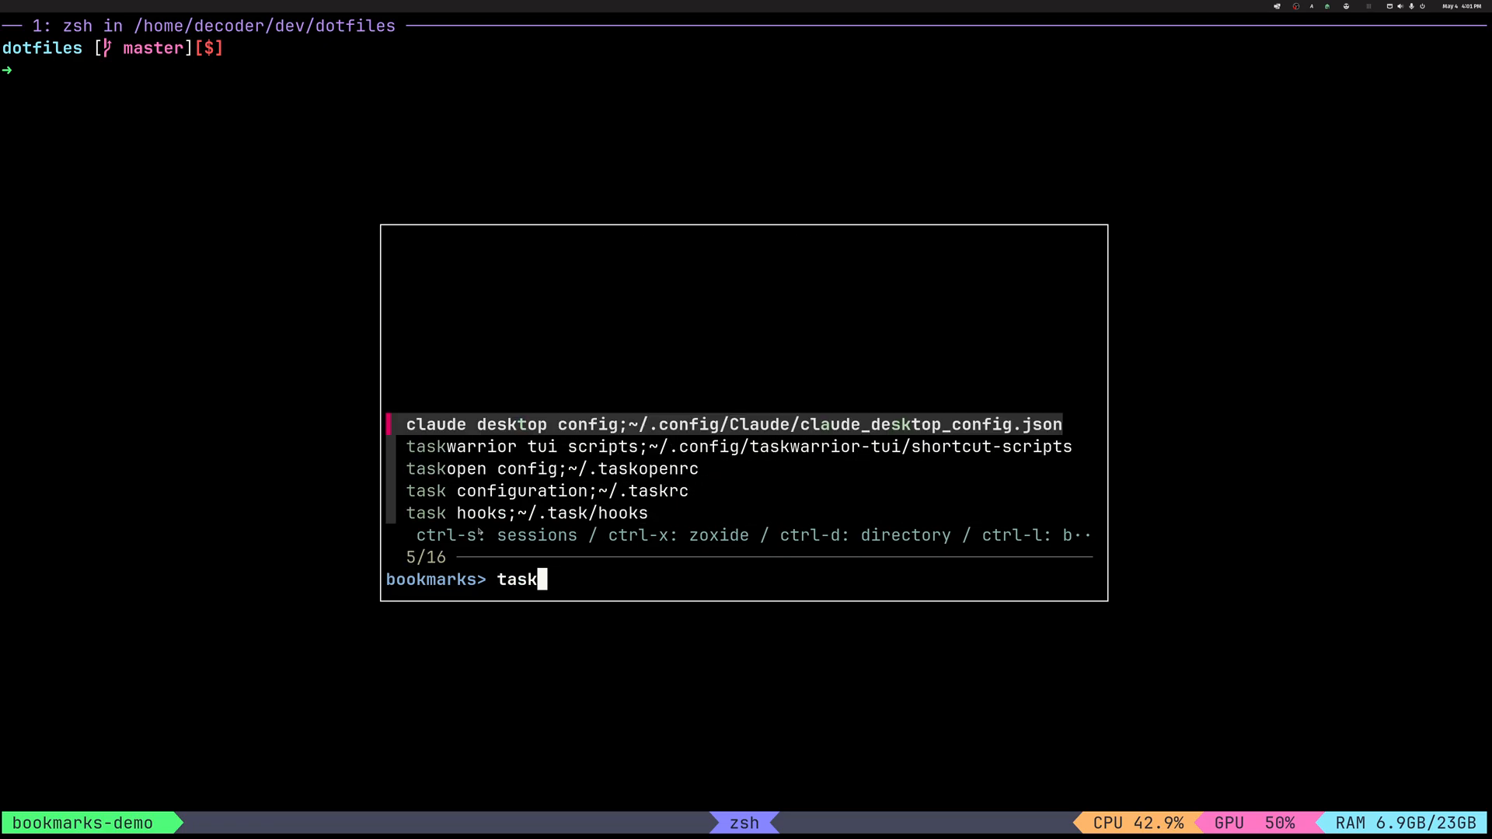
{"action": "type", "text": "hoo"}
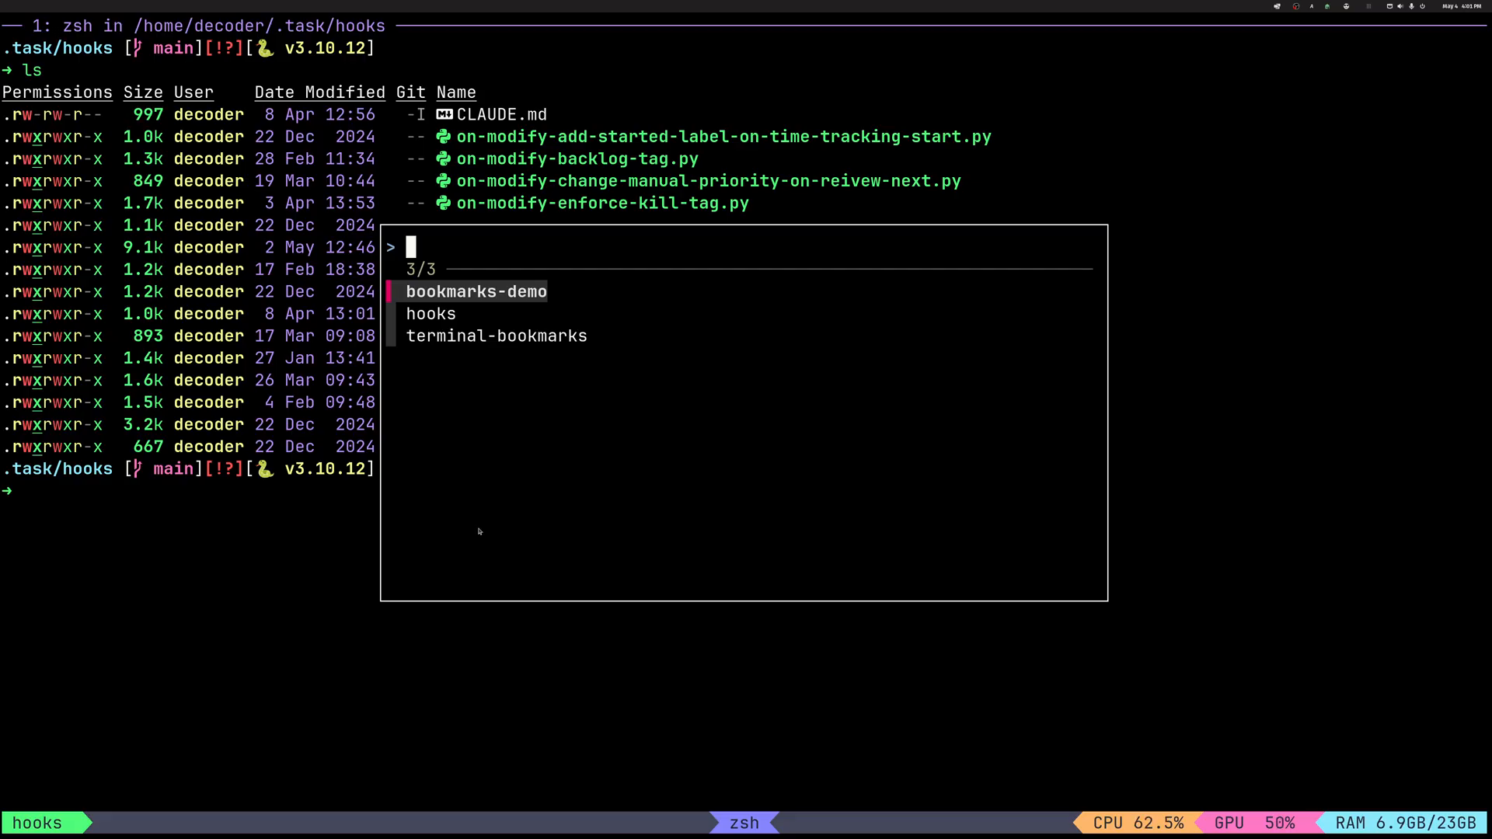
Switch to terminal-bookmarks, then return to the bookmarks-demo dotfiles shell
{"action": "key", "text": "Return"}
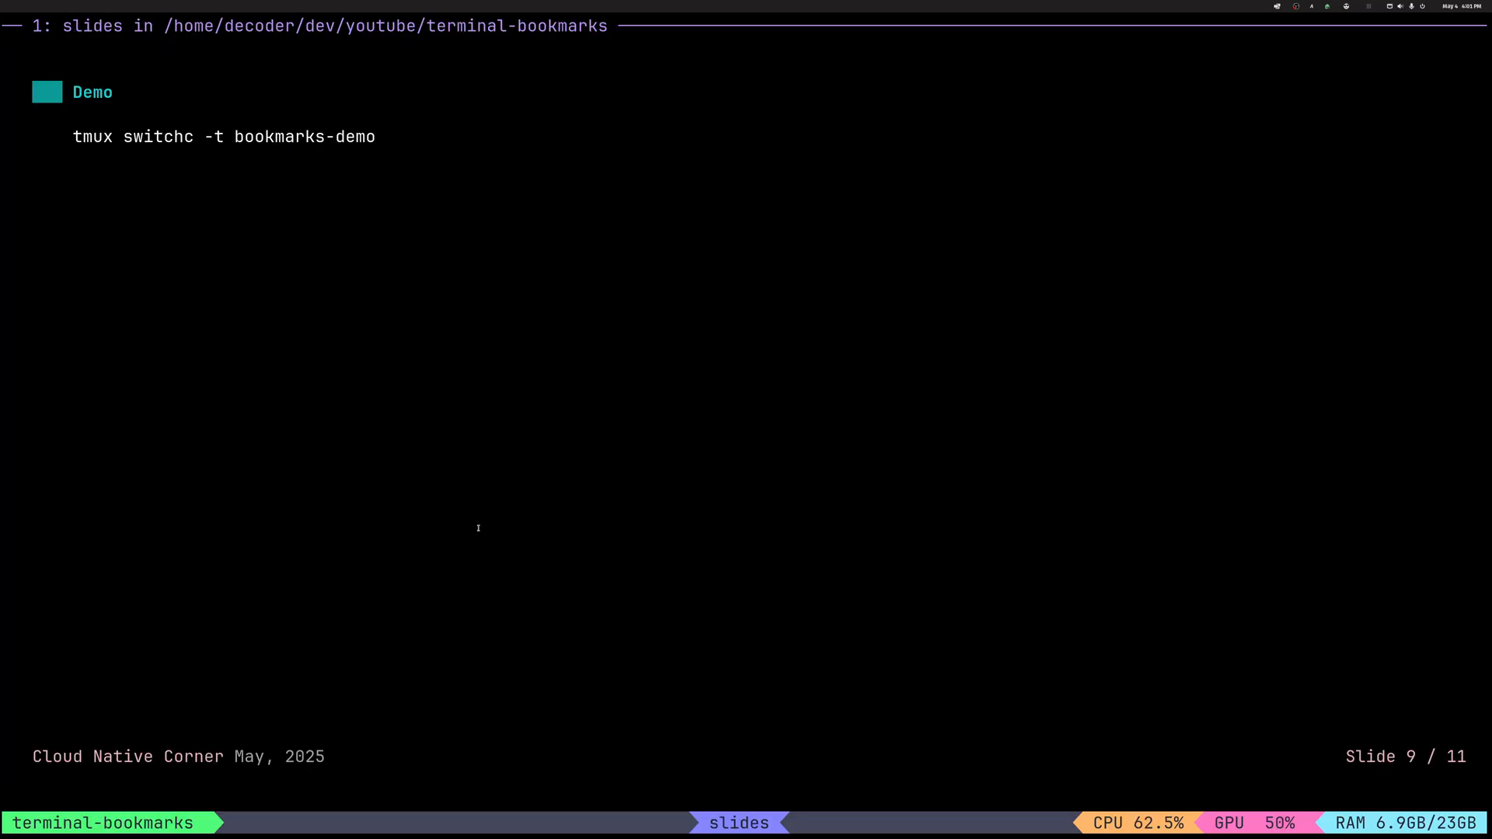
{"action": "key", "text": "Return"}
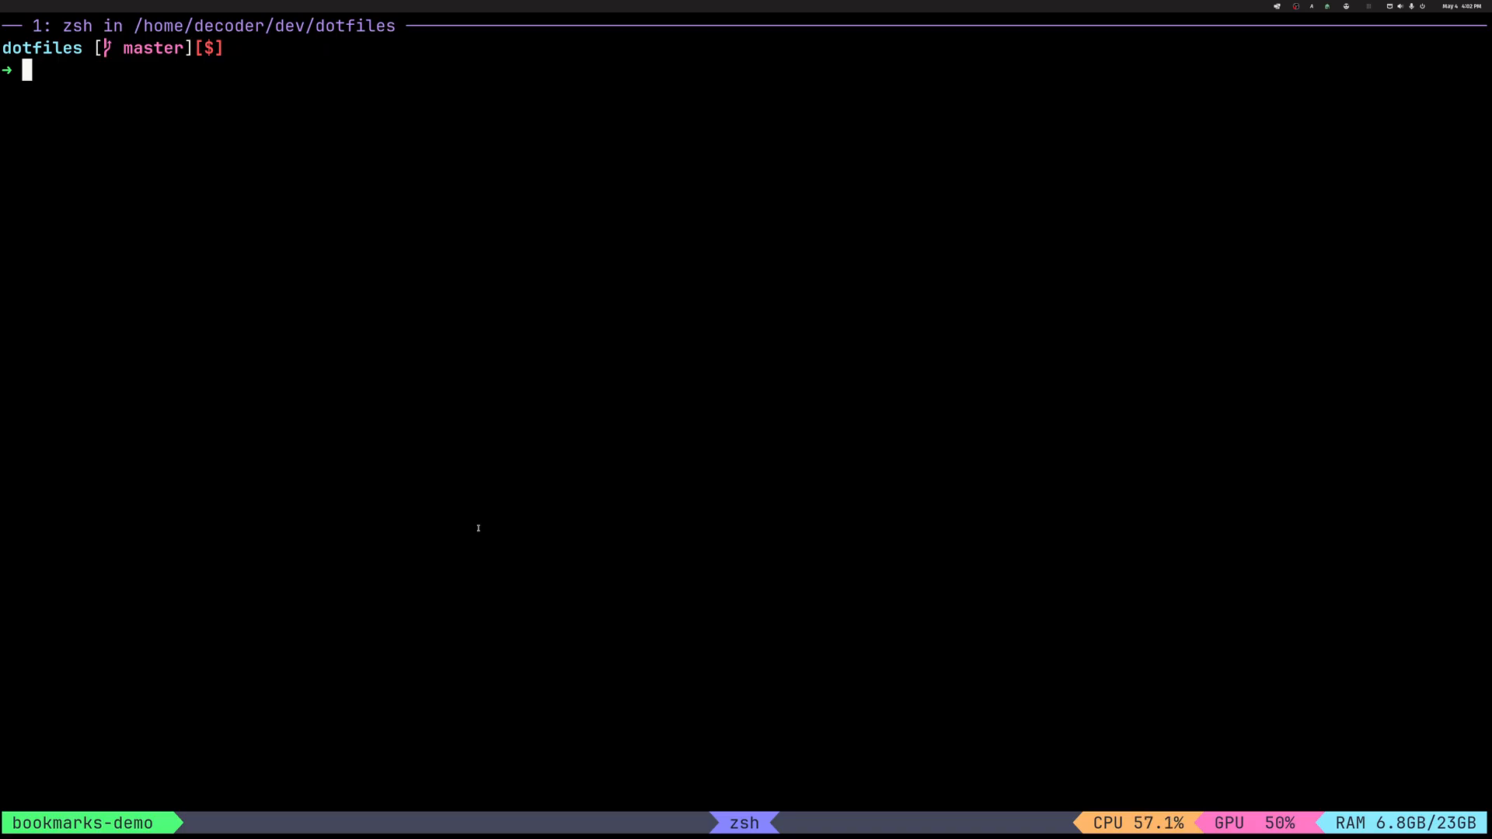
Look up the vn alias, then run it to open empty /tmp/temp-5445.md in Neovim
{"action": "type", "text": "vn"}
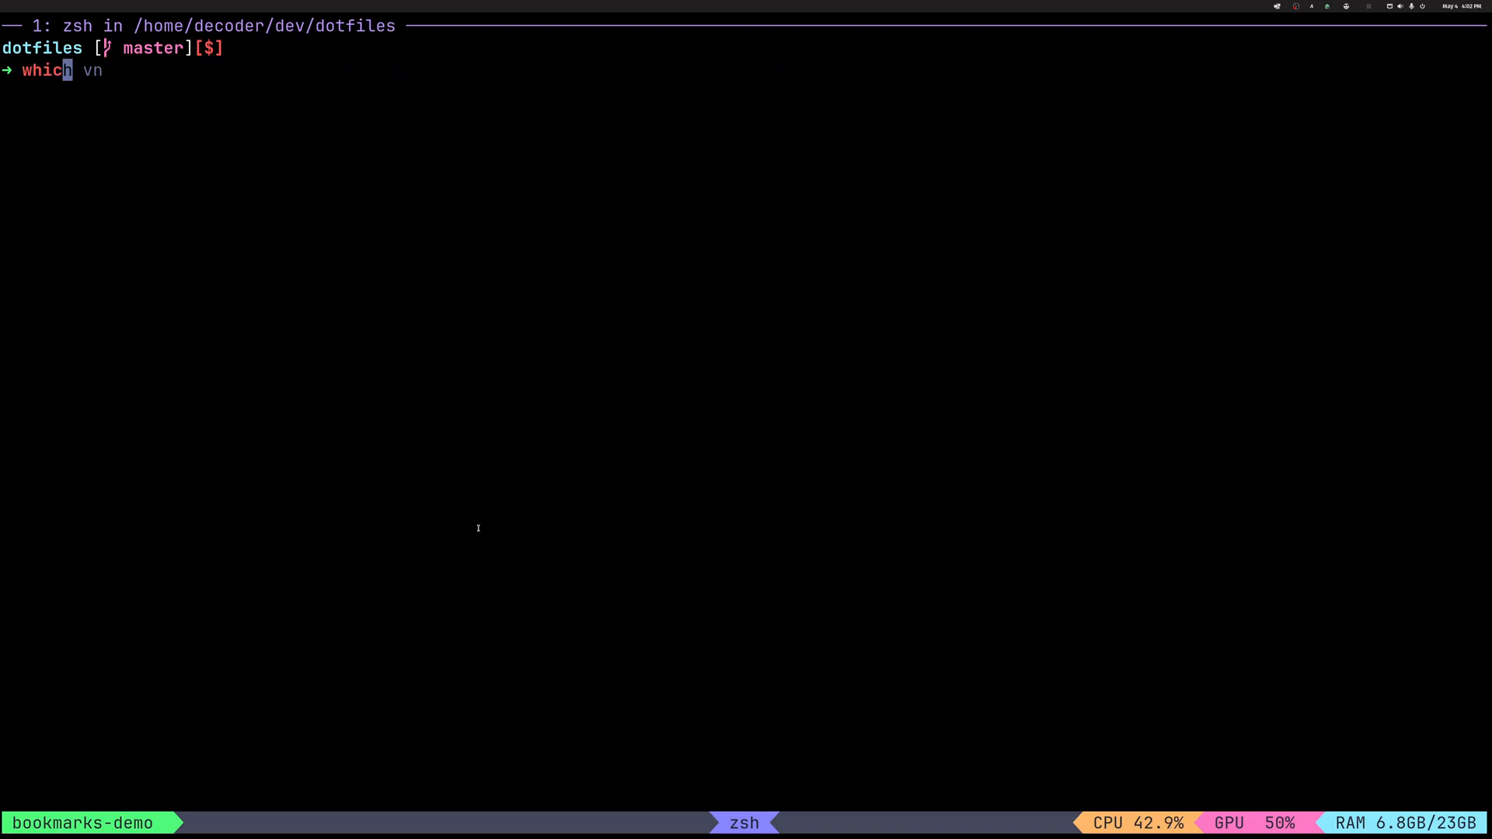
{"action": "key", "text": "Return"}
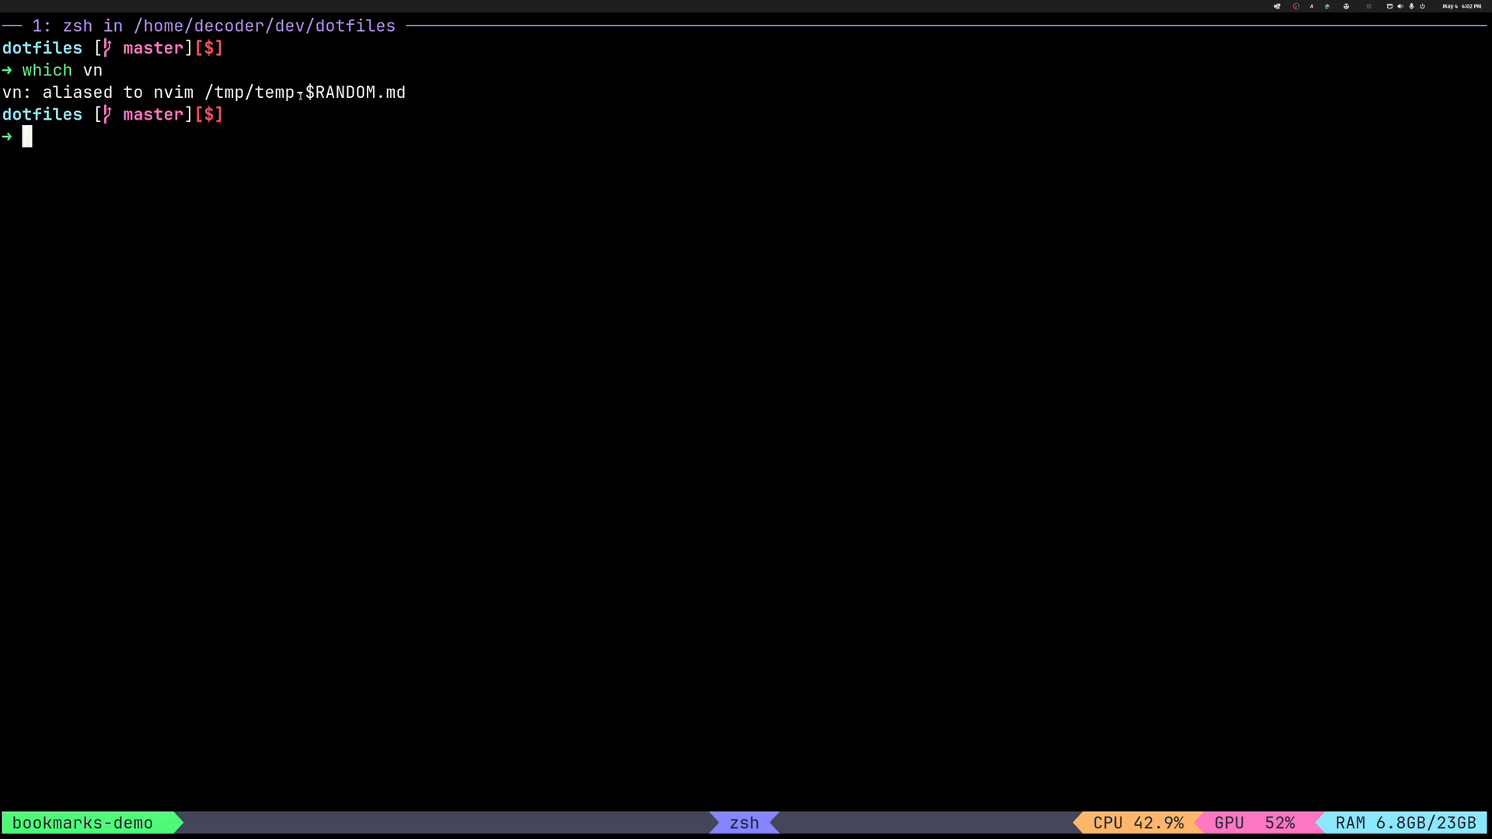
{"action": "type", "text": "vn"}
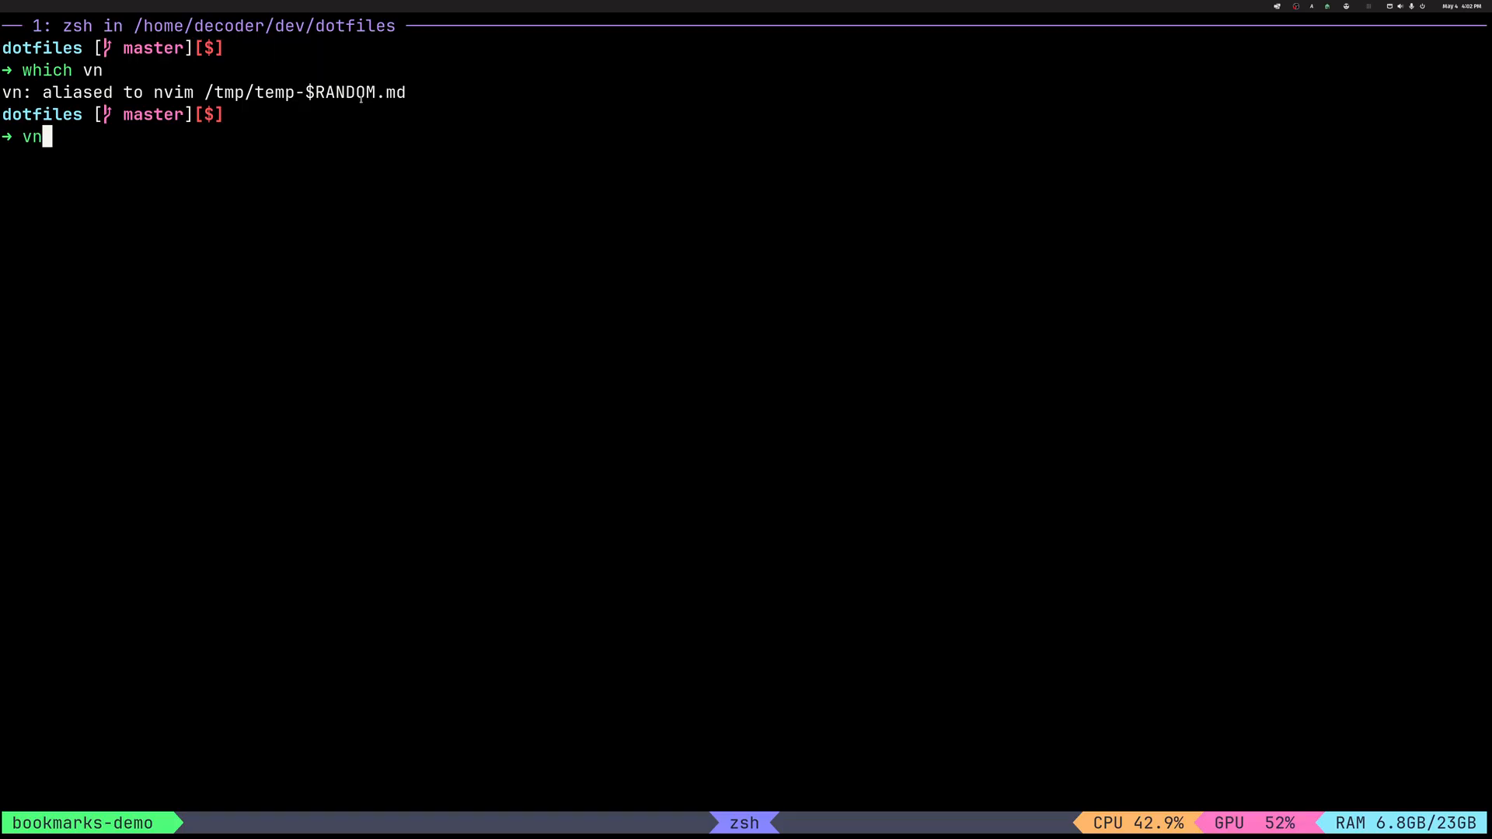
{"action": "key", "text": "Return"}
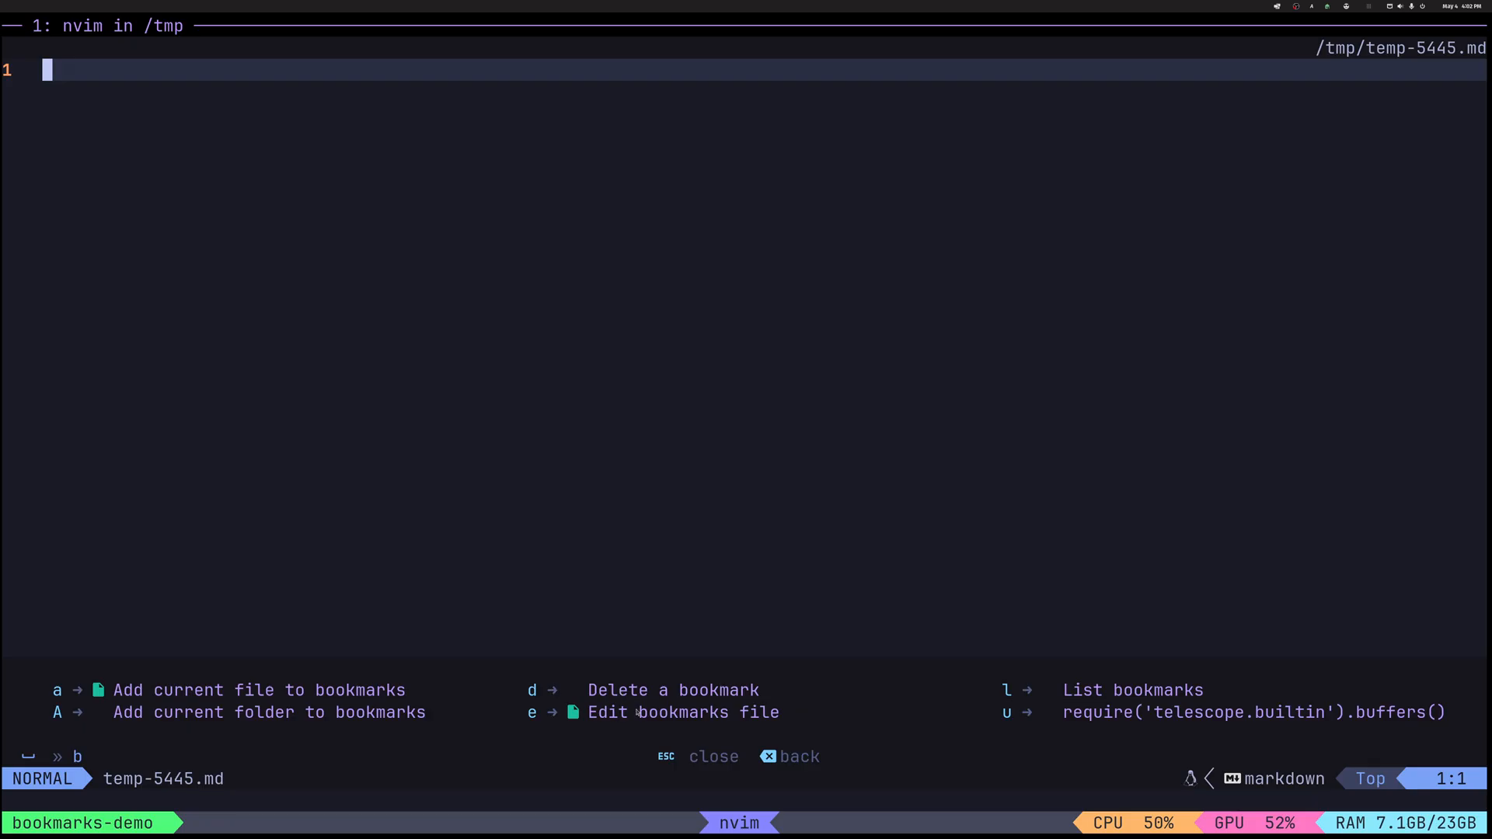
Bring up the bookmark actions and list all 16 saved bookmarks in Telescope
{"action": "key", "text": "e"}
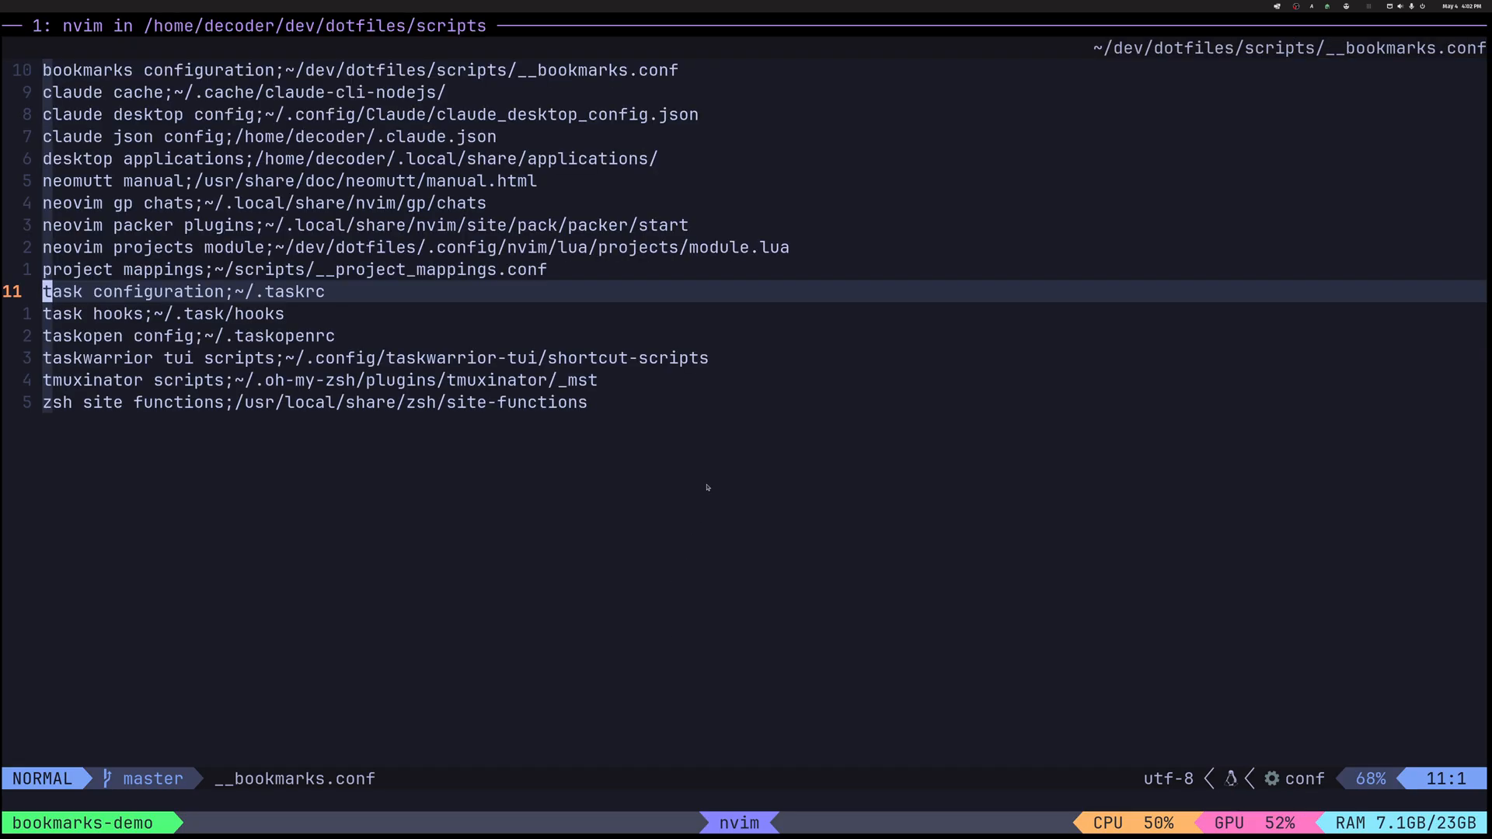
{"action": "key", "text": "j"}
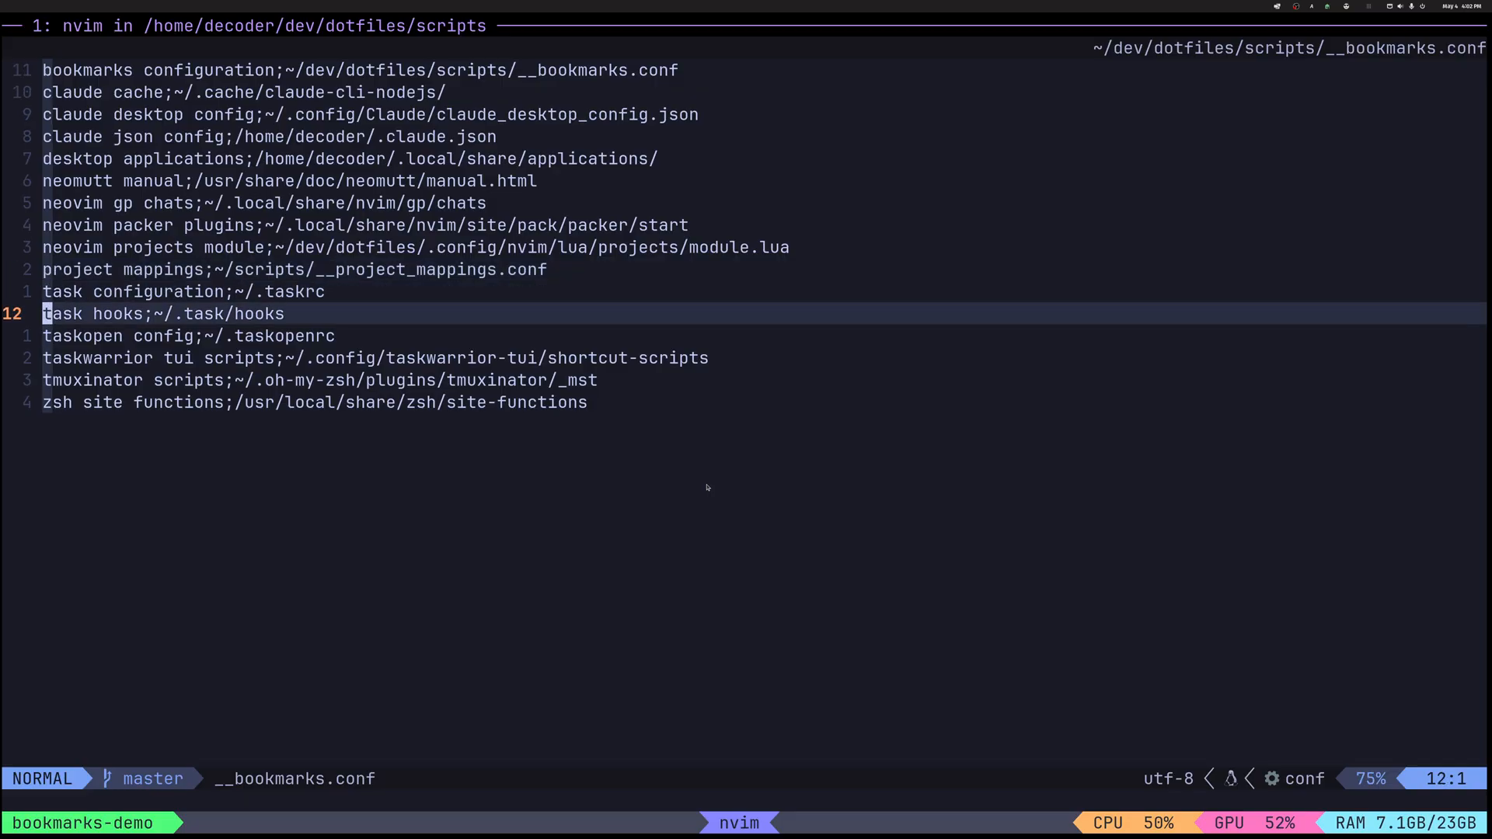
{"action": "key", "text": "k"}
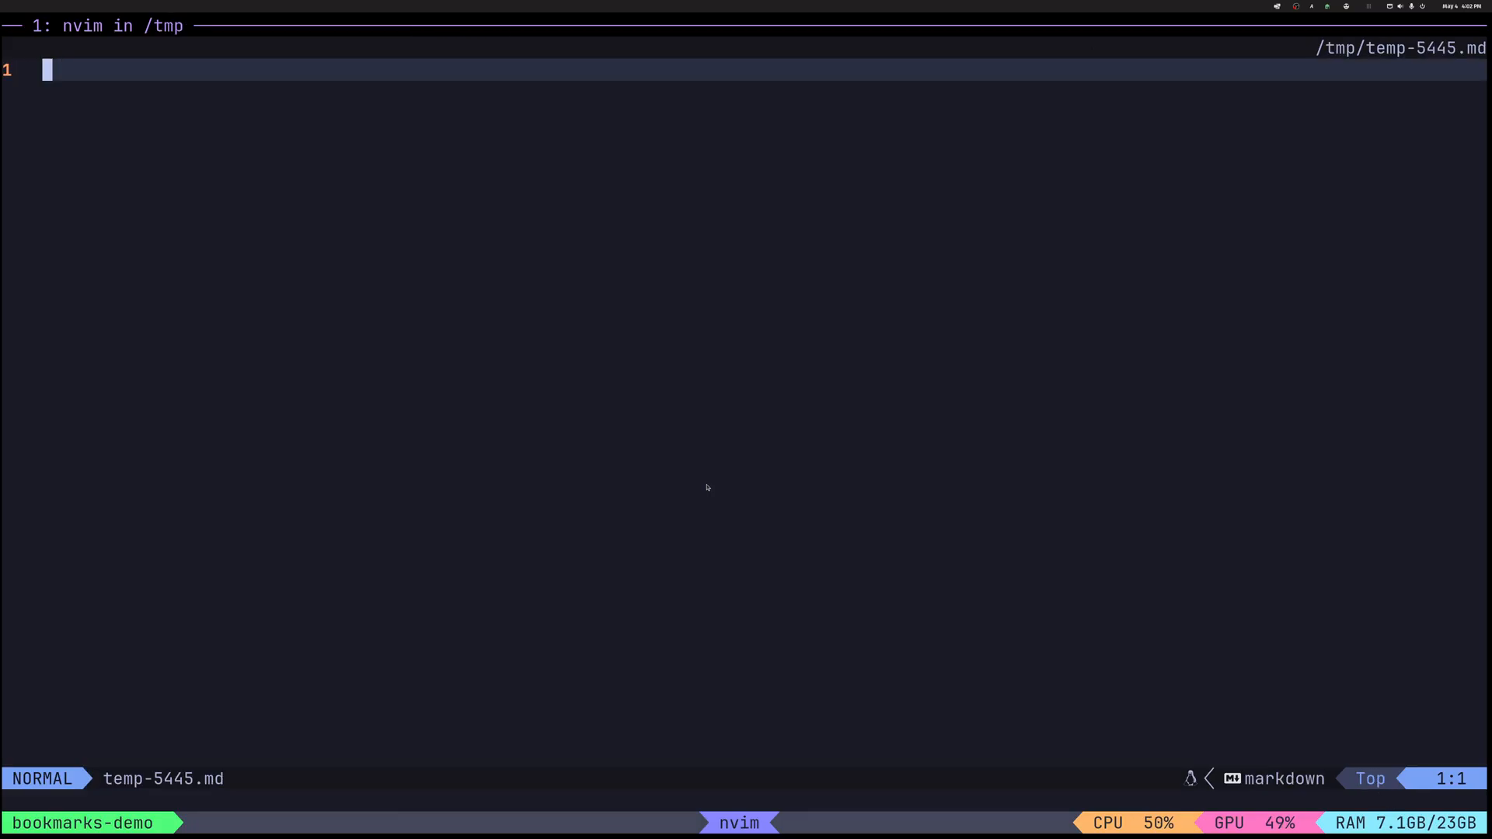
{"action": "key", "text": "b"}
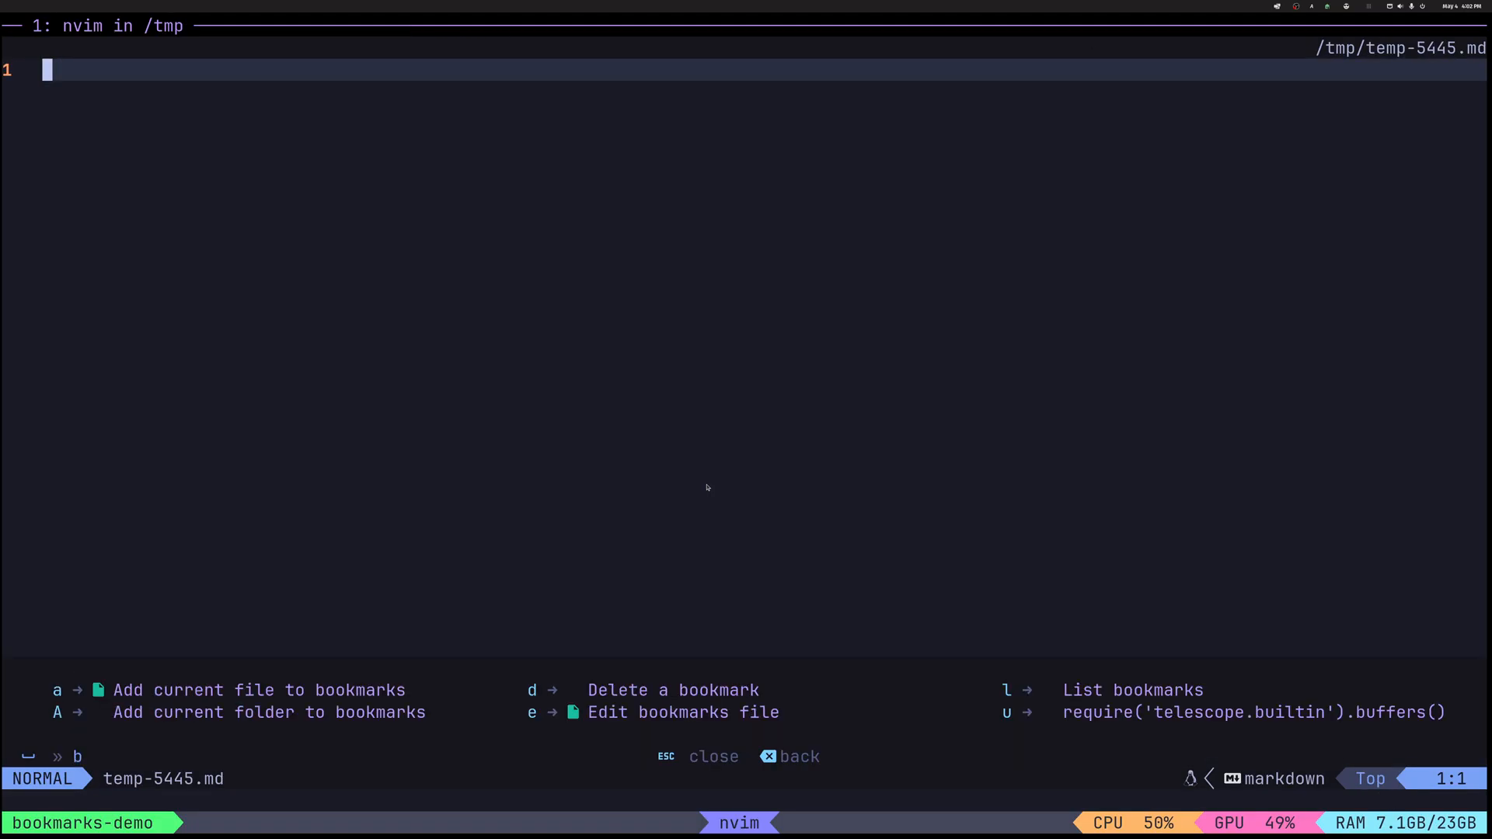
{"action": "key", "text": "l"}
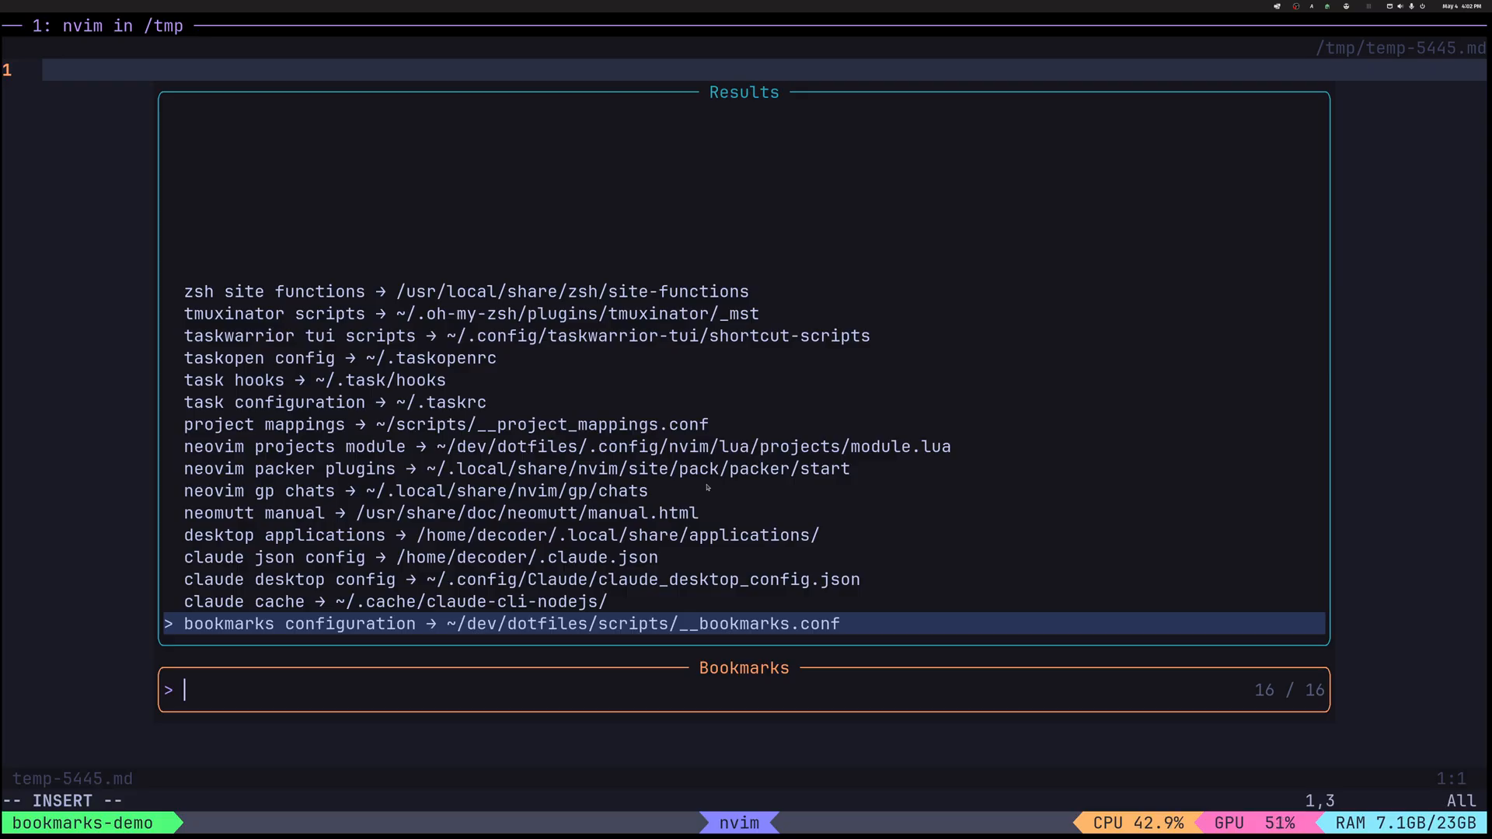
{"action": "type", "text": "takope"}
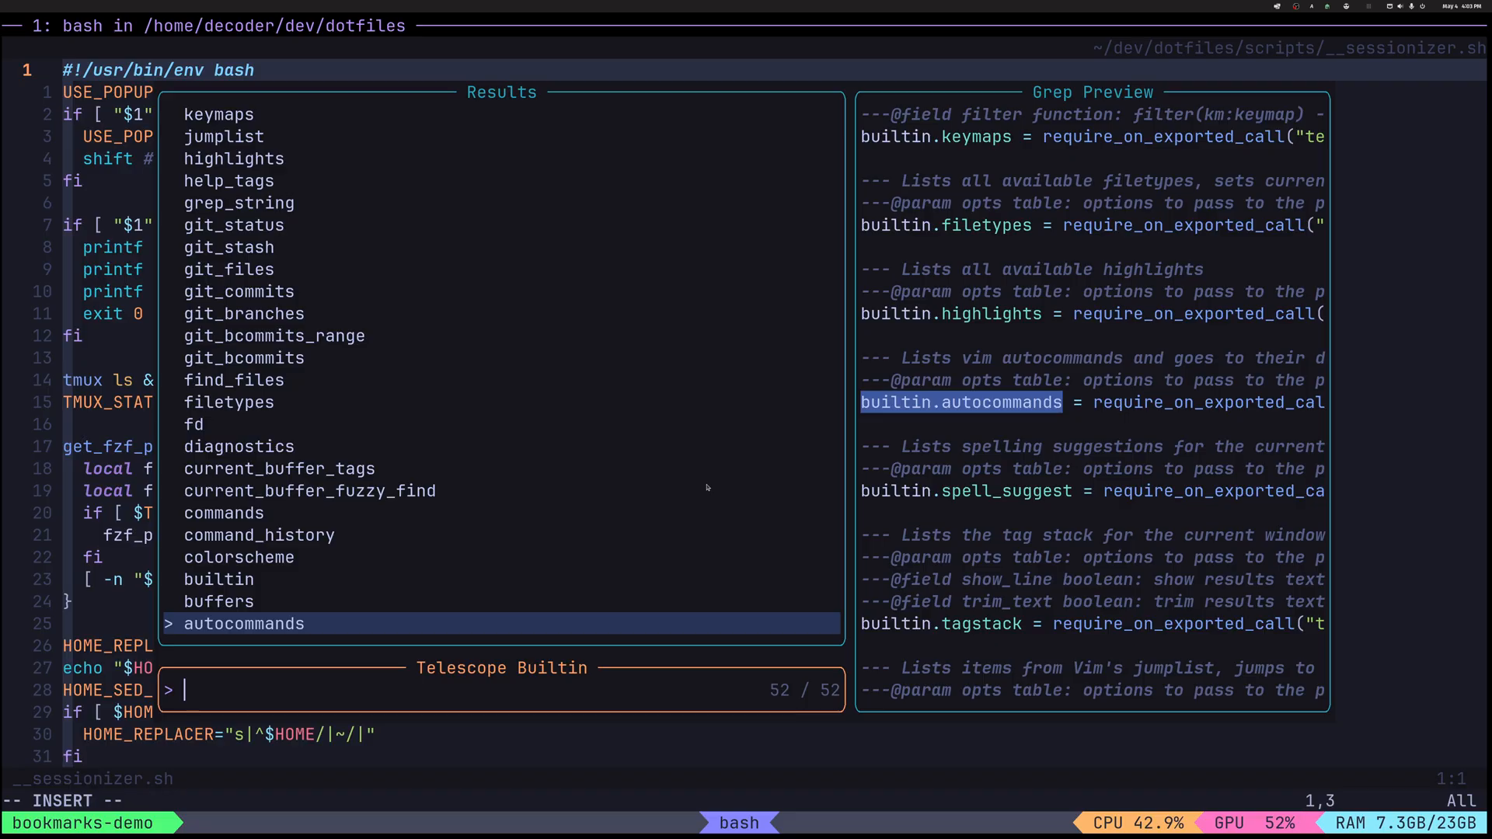
{"action": "type", "text": "lsp"}
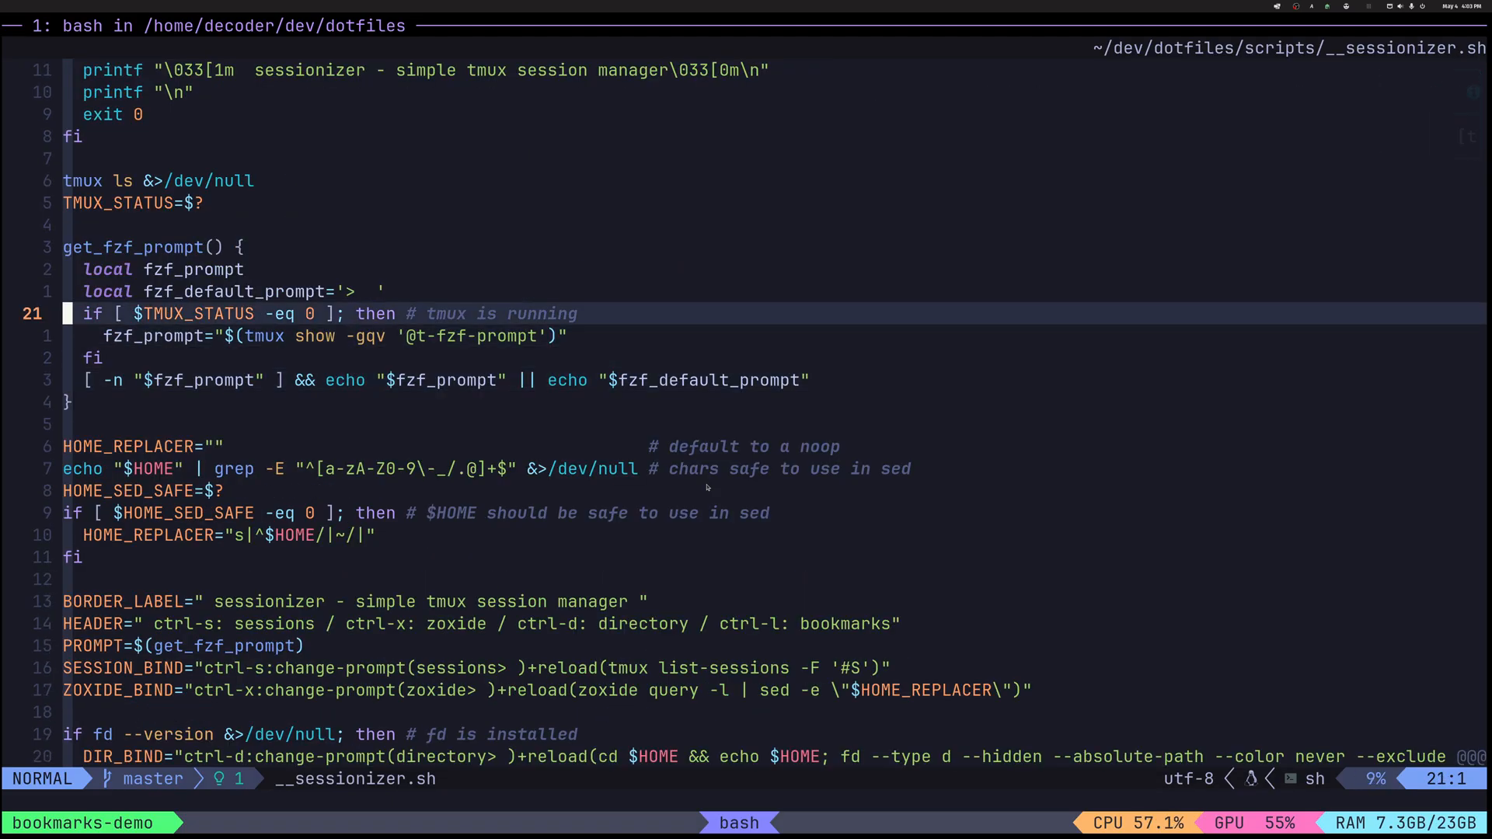
Scroll __sessionizer.sh and jump between occurrences of BOOKMARKS_BIND
{"action": "scroll", "scroll_direction": "down", "scroll_amount": 3}
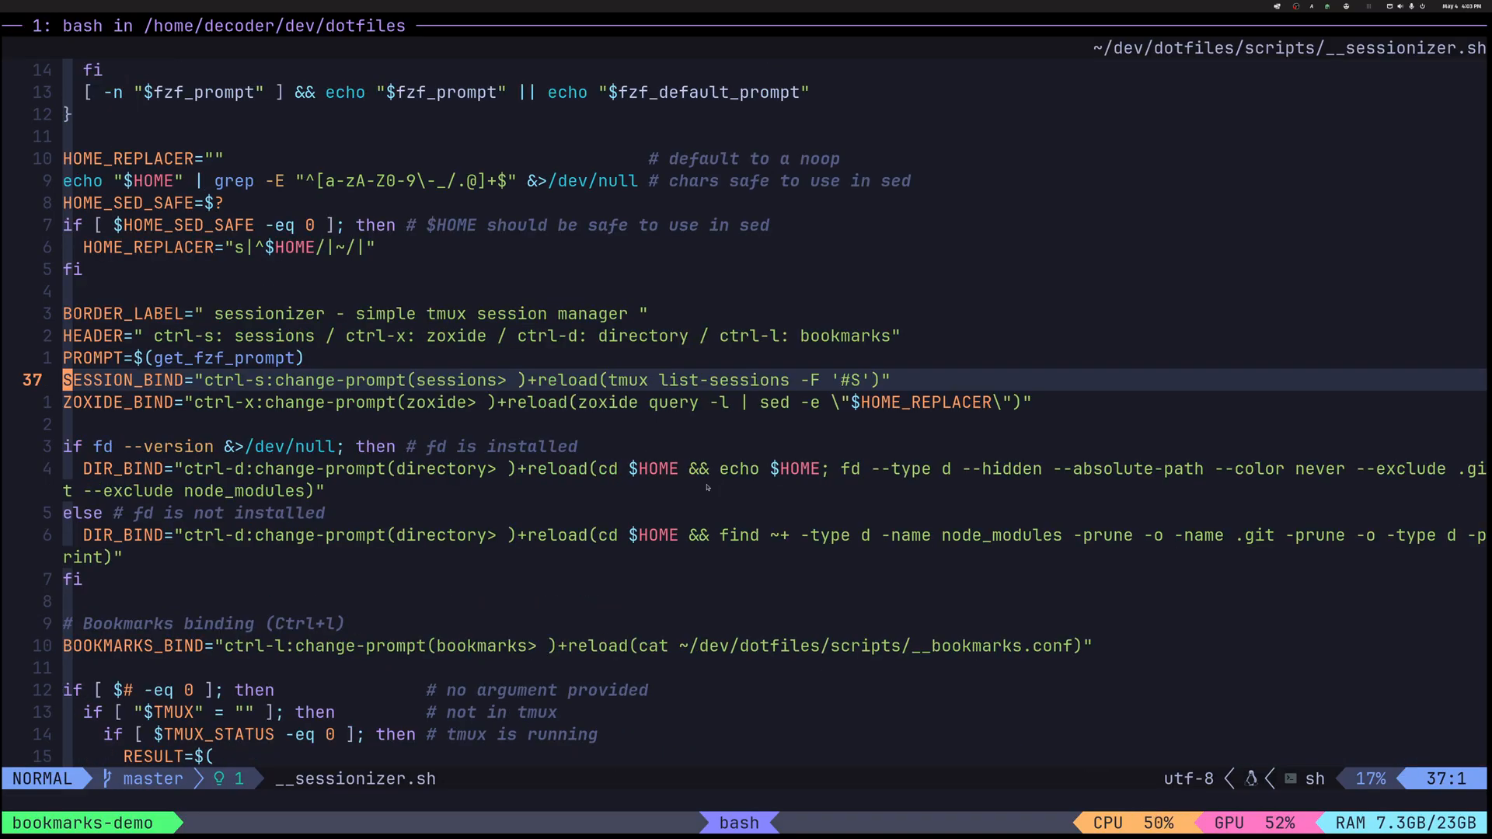
{"action": "scroll", "scroll_direction": "down", "scroll_amount": 3}
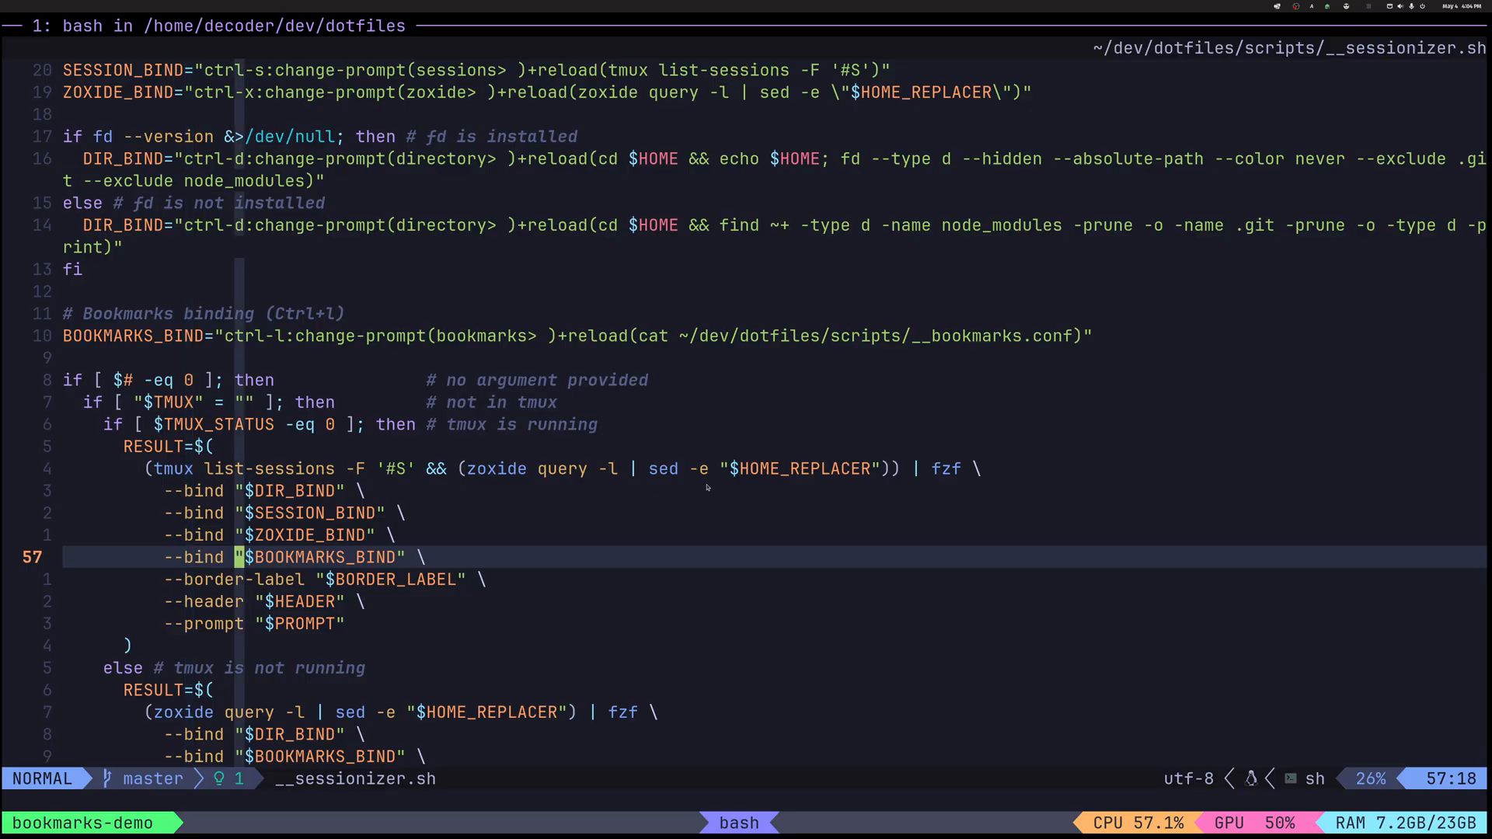
{"action": "key", "text": "n"}
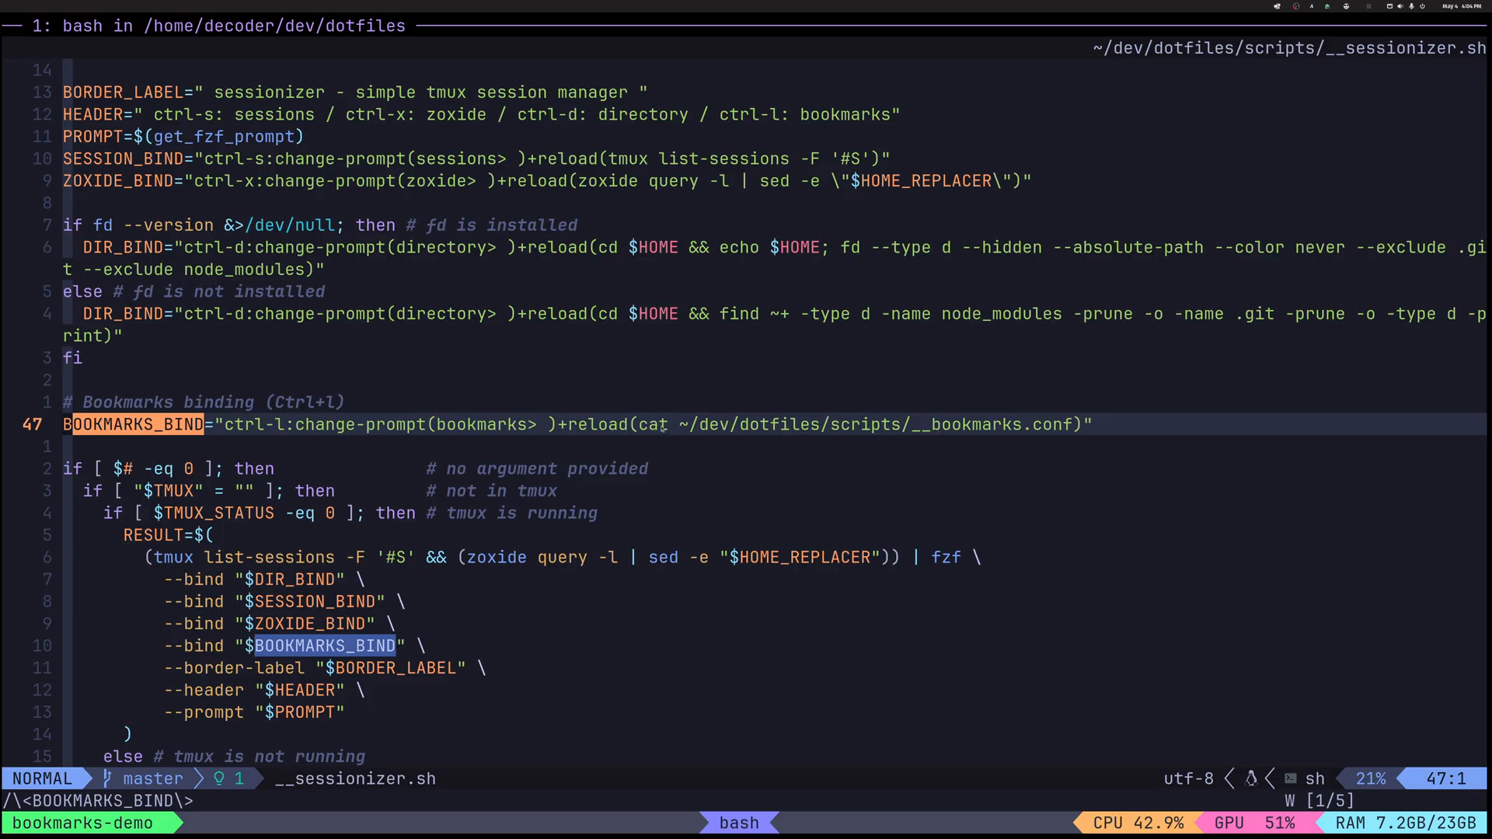
{"action": "key", "text": "v"}
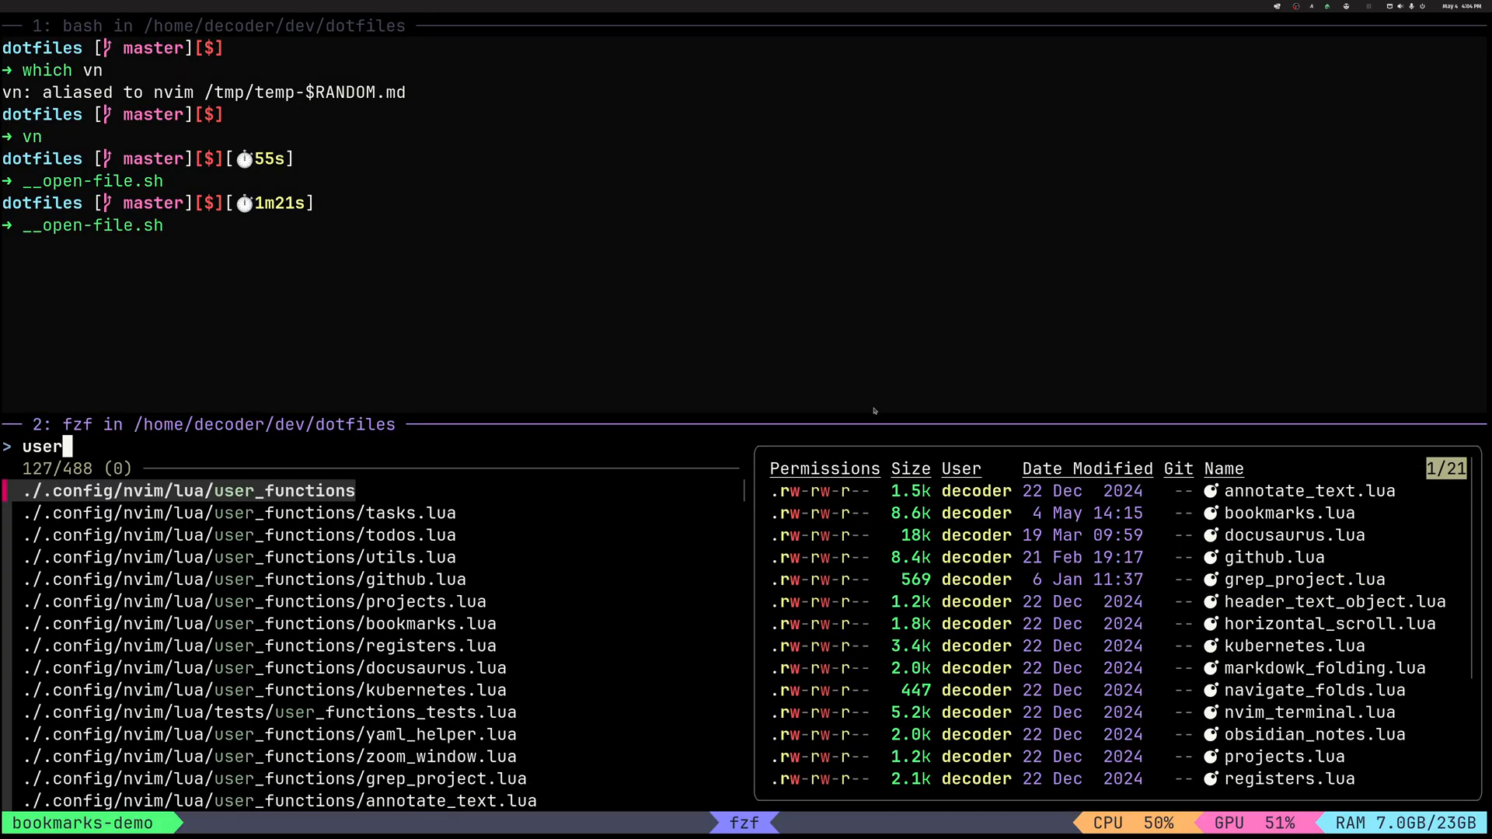
Filter fzf with 'boo' and open ./.config/nvim/lua/user_functions/bookmarks.lua
{"action": "type", "text": "boo"}
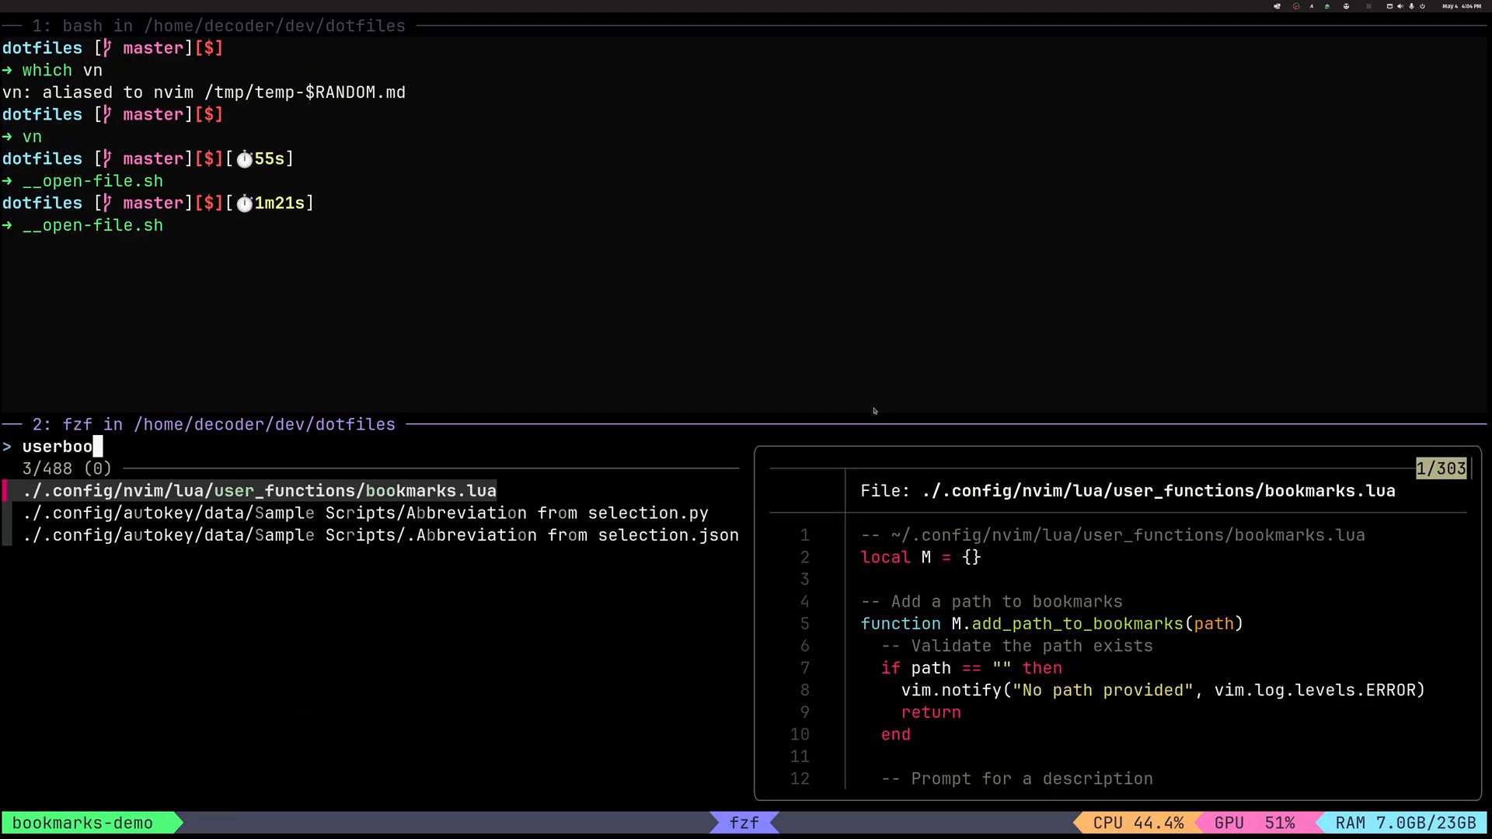
{"action": "key", "text": "Return"}
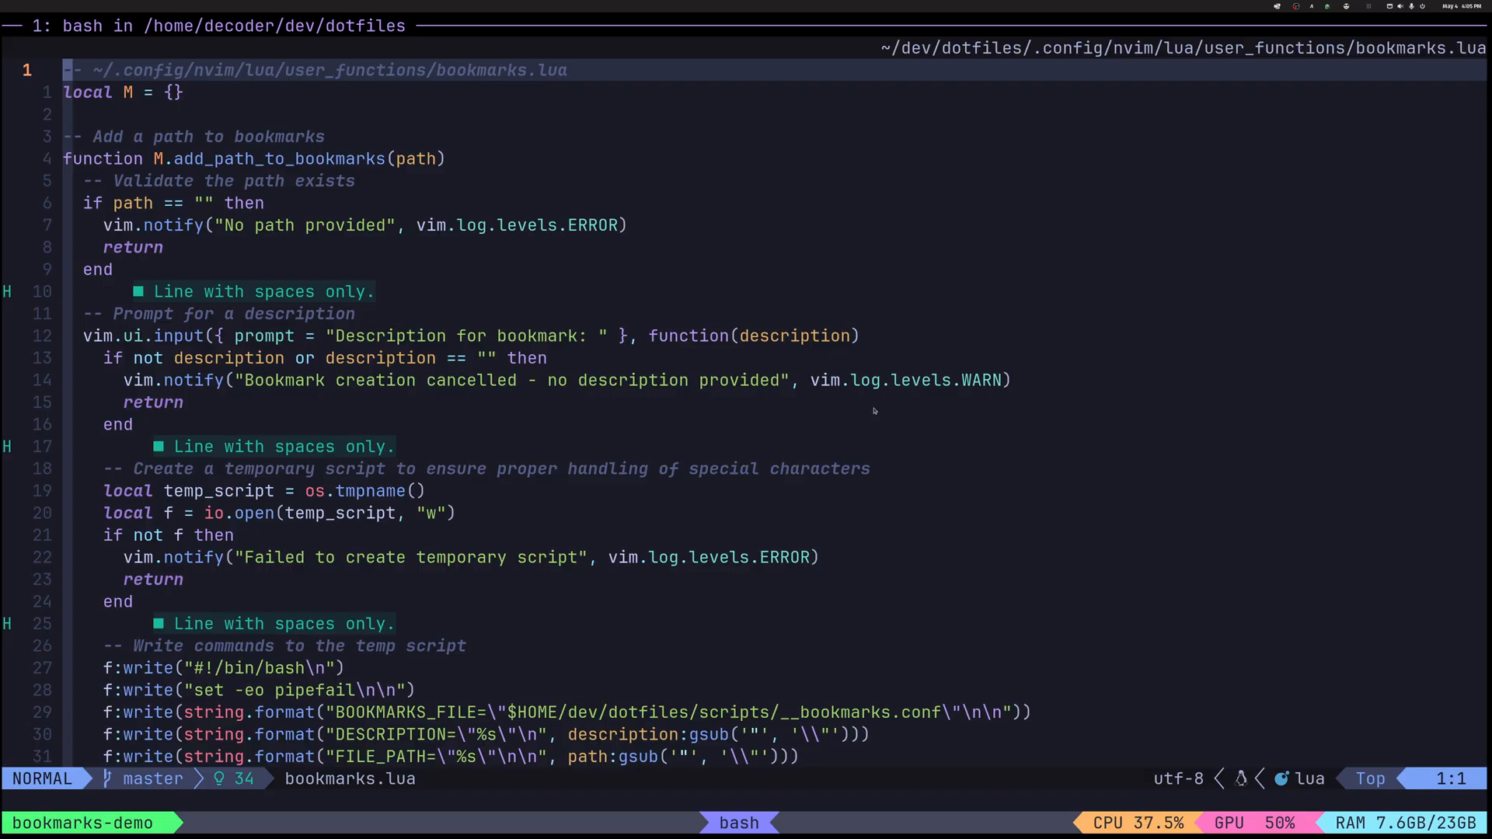
Search bookmarks.lua for 'telesco', landing on the Telescope bookmark parsing at line 197
{"action": "type", "text": "/telesco"}
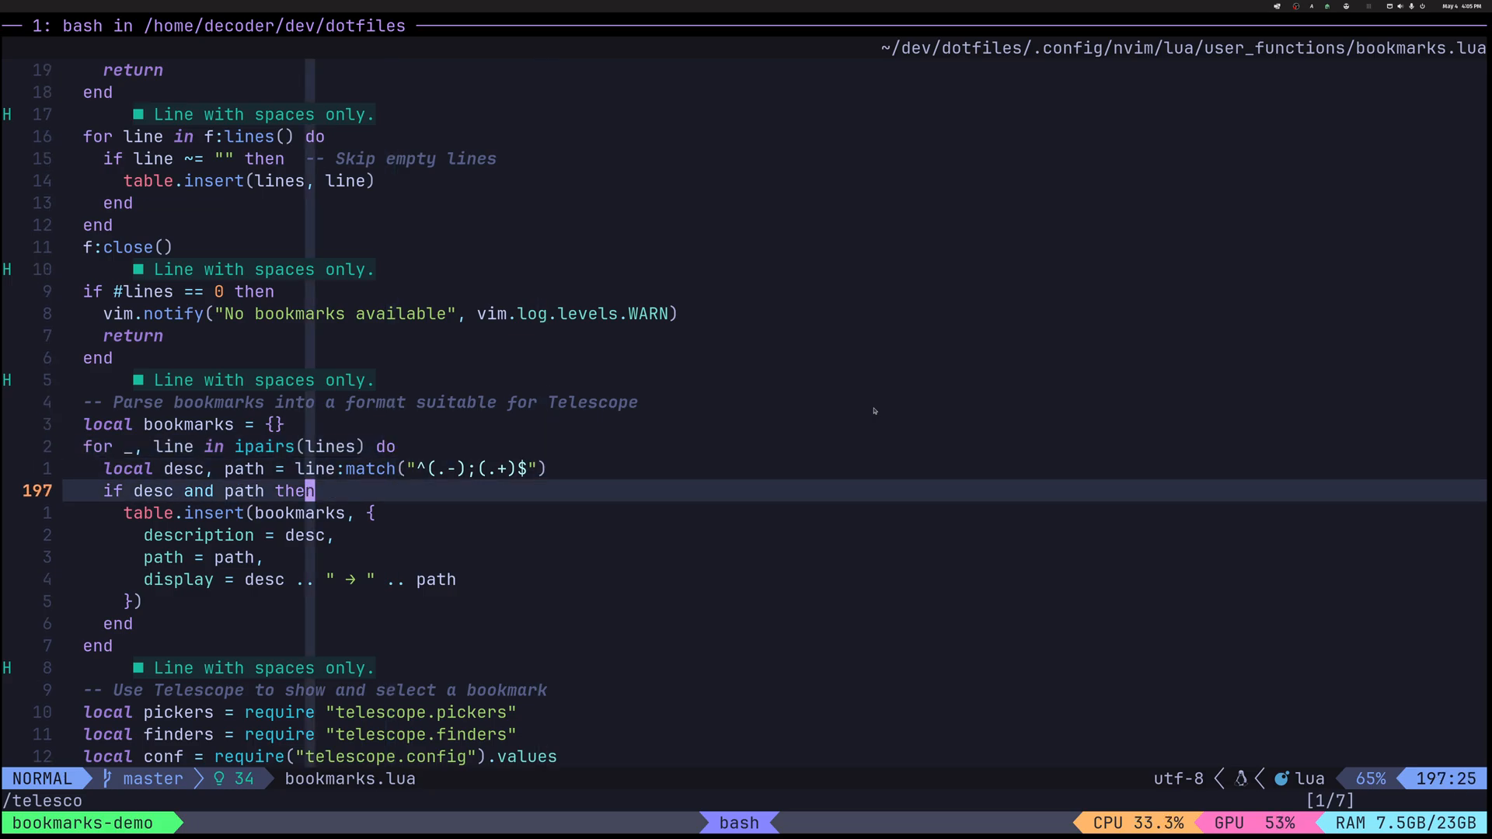
Scroll through the Telescope picker code and jump to the next Telescope mention
{"action": "scroll", "scroll_direction": "down", "scroll_amount": 3}
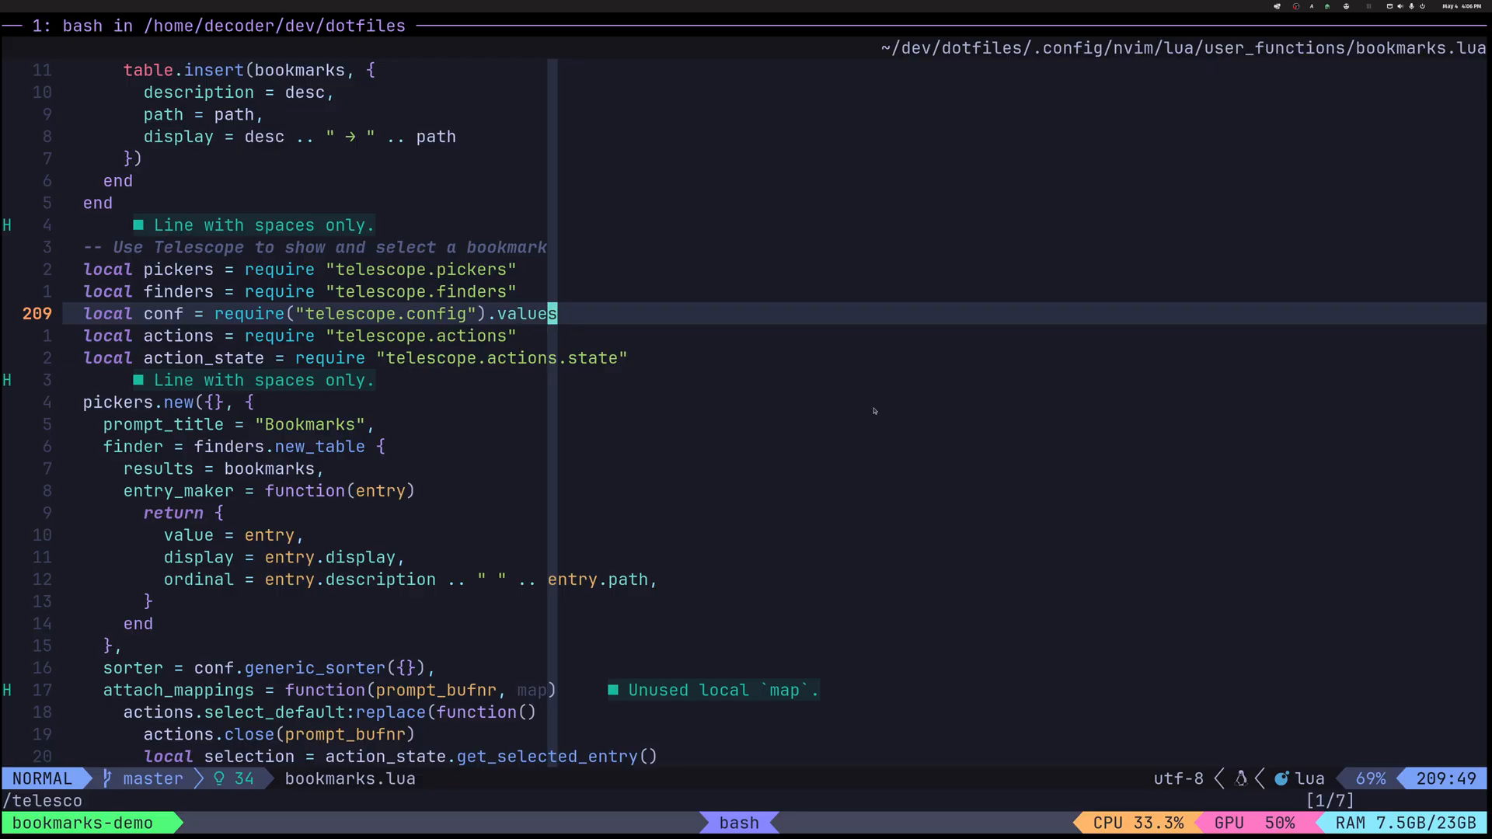
{"action": "key", "text": "G"}
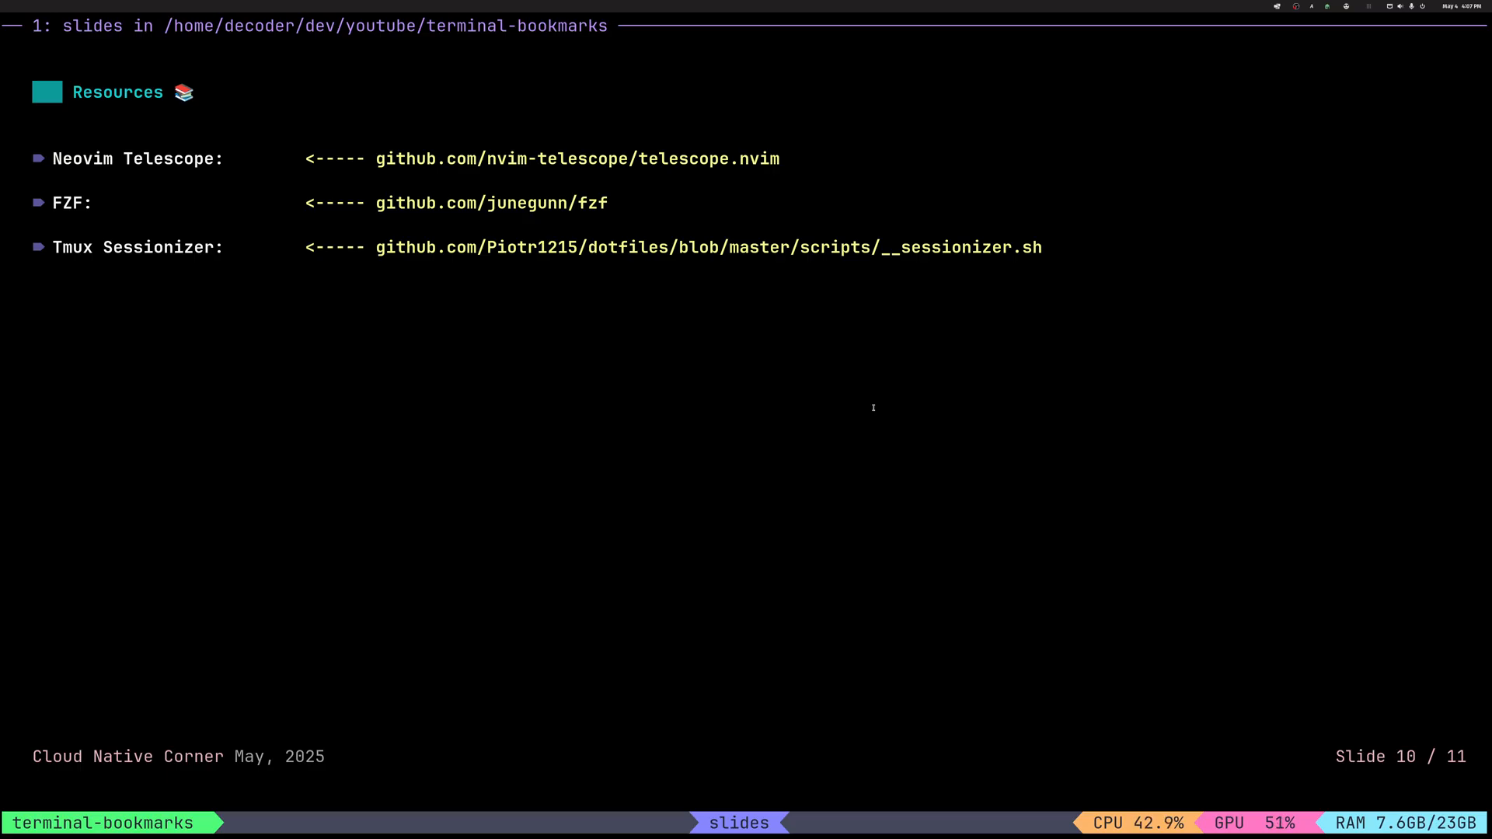
Advance from Resources to the final slide, 'That's All Folks!'
{"action": "key", "text": "right"}
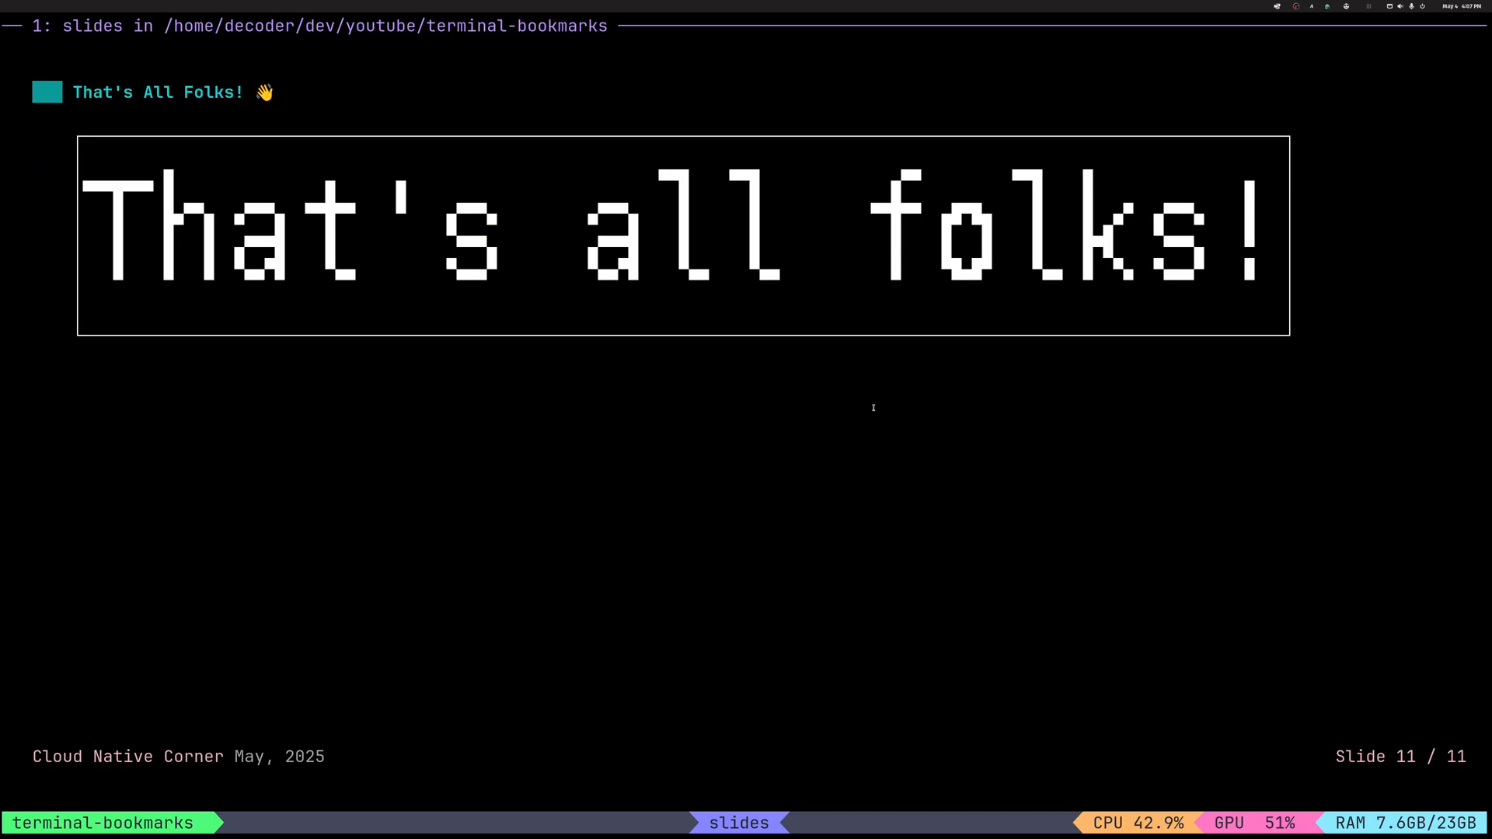